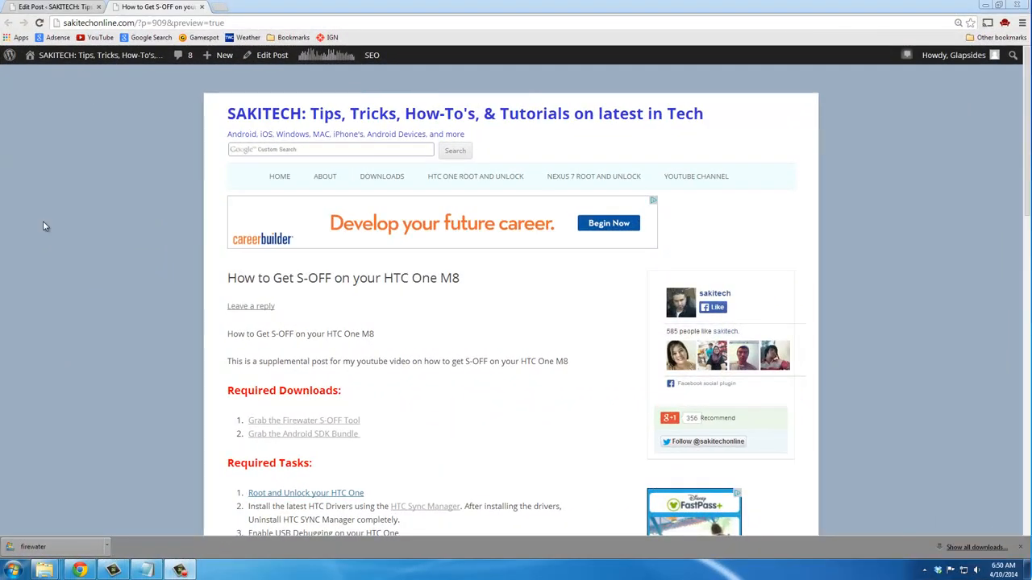
mouse_move(57, 207)
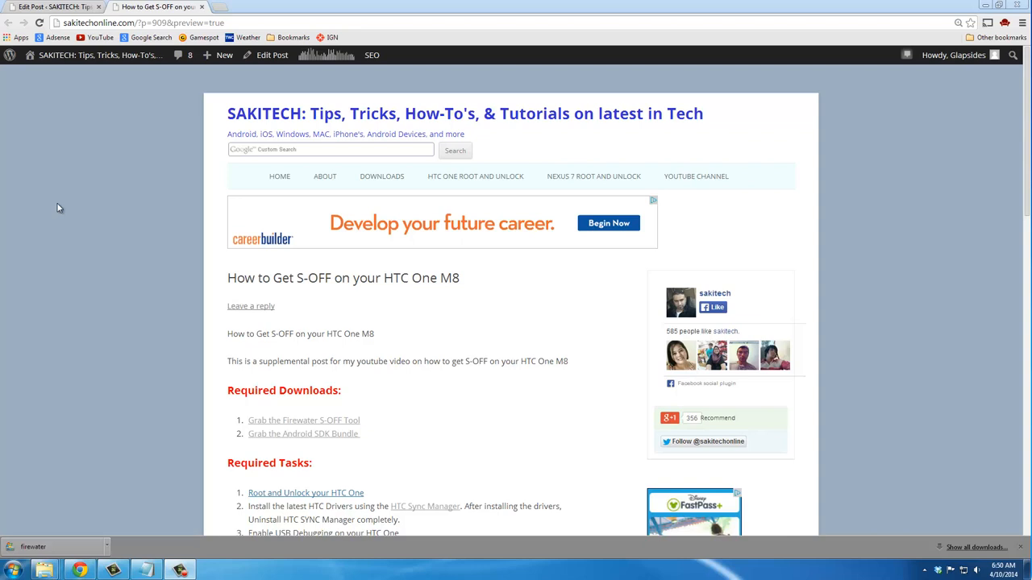
mouse_move(125, 273)
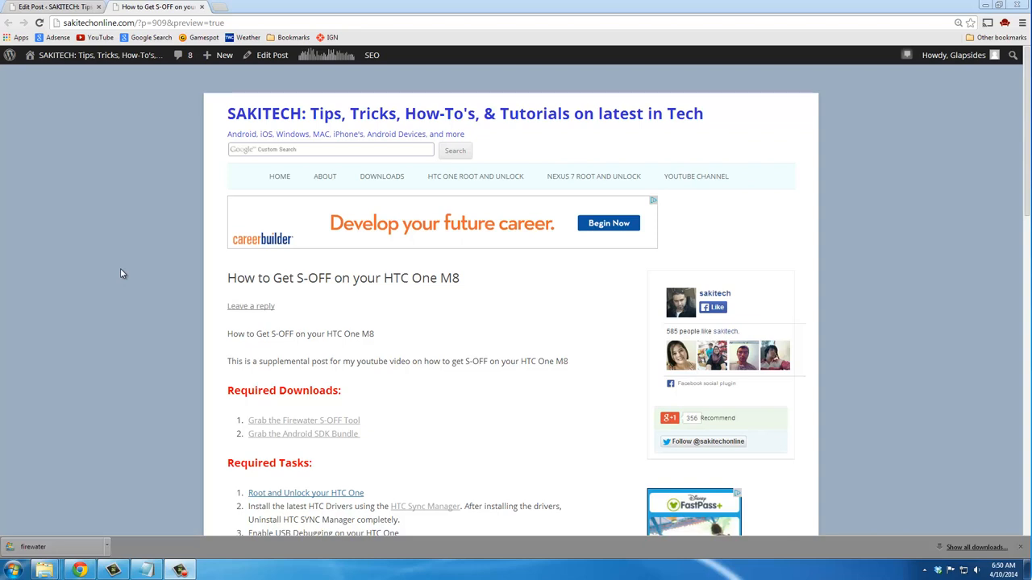
mouse_move(185, 241)
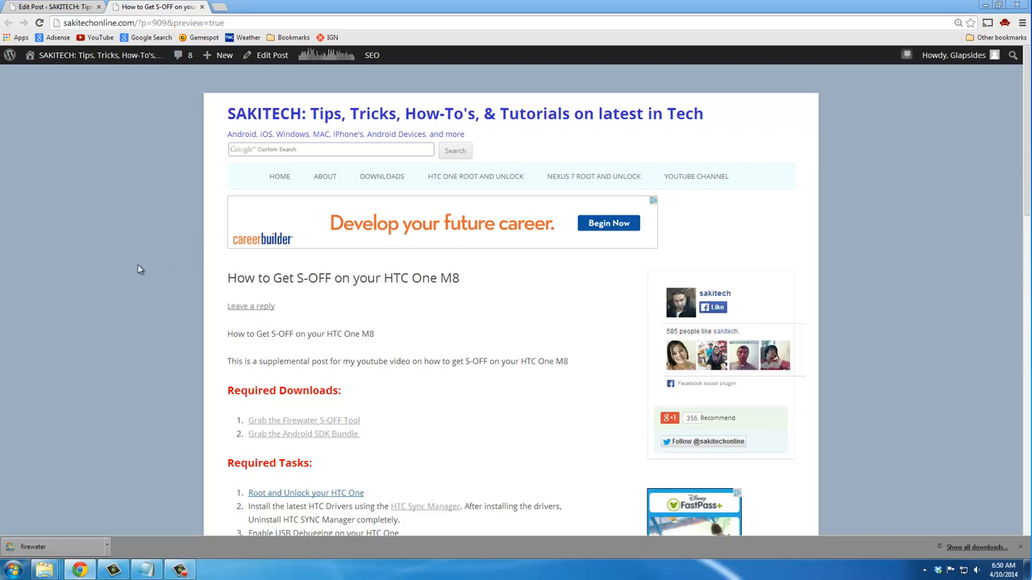
Open the Firewater S-OFF Tool page, highlight its download step, and return to the SAKITECH guide.
scroll("down", 3)
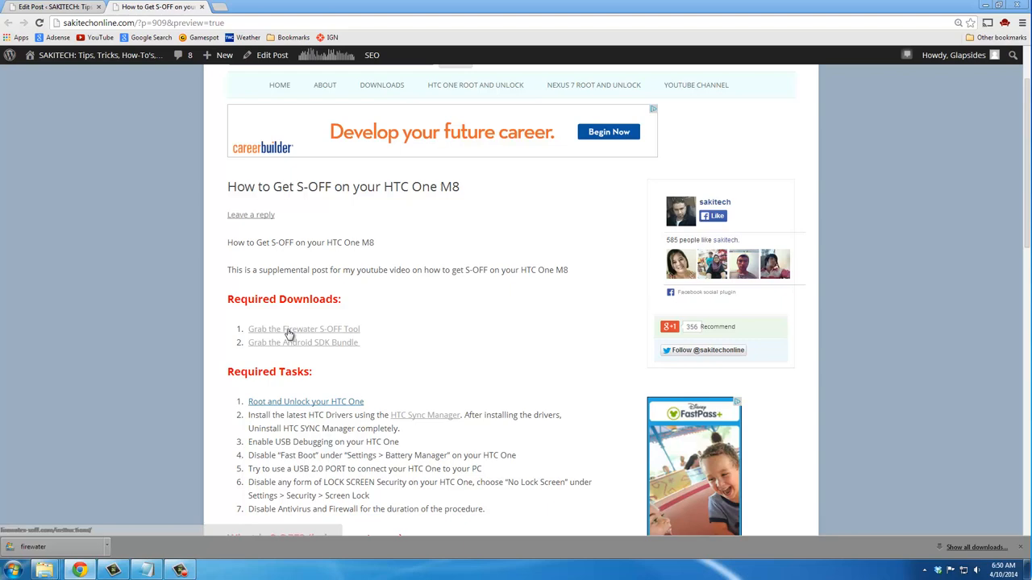
left_click(303, 329)
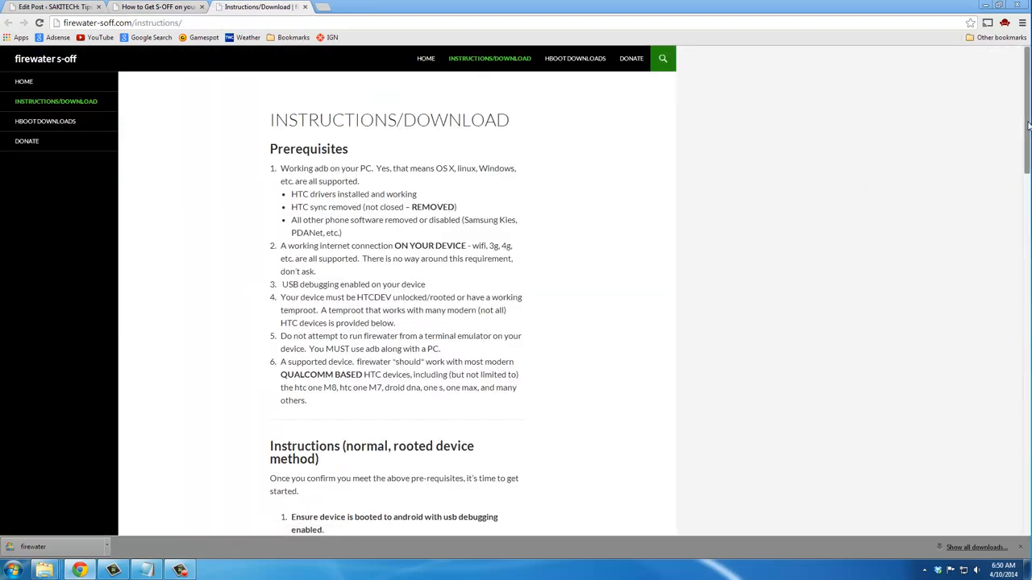
scroll("down", 3)
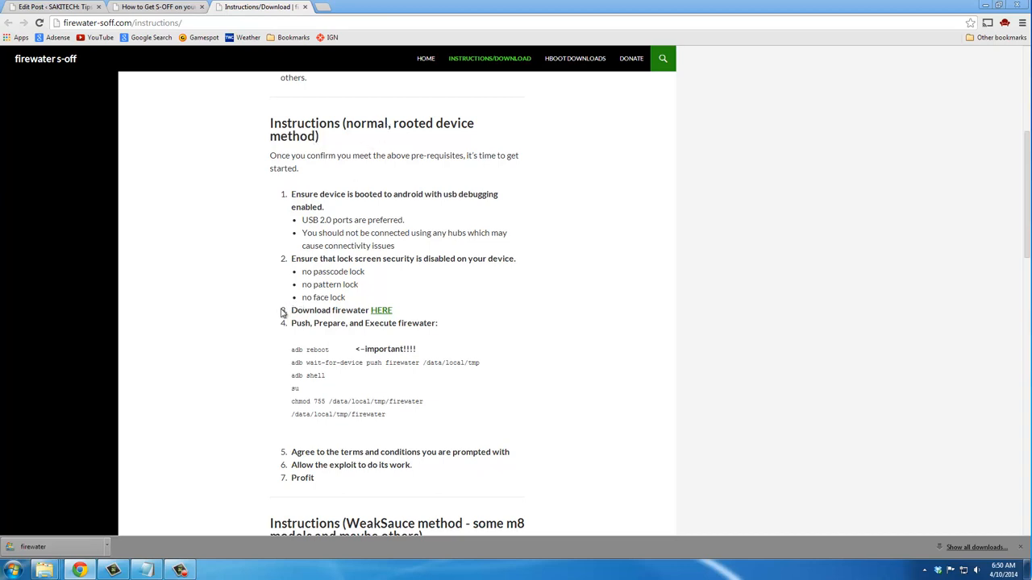
double_click(326, 311)
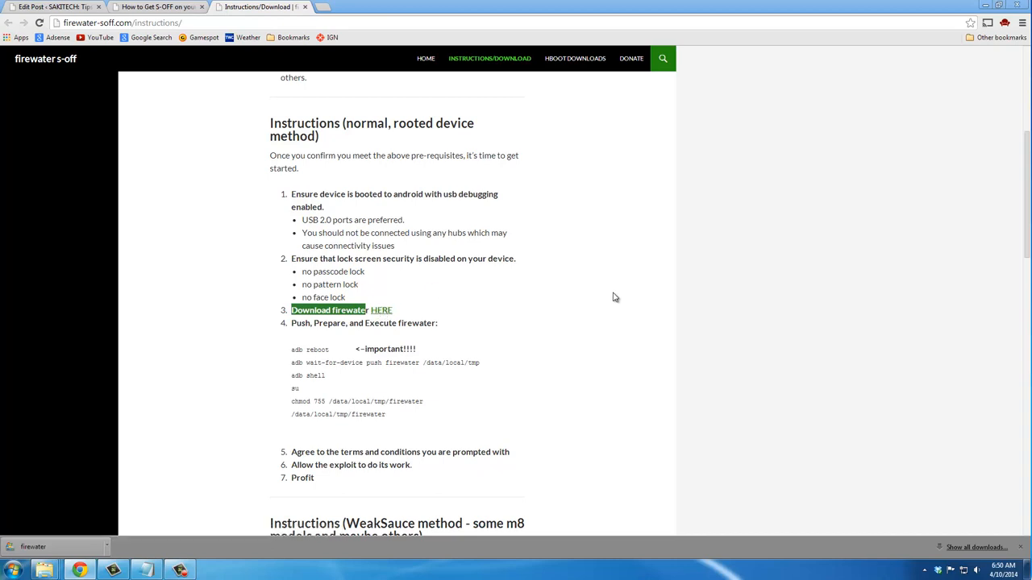
left_click(157, 6)
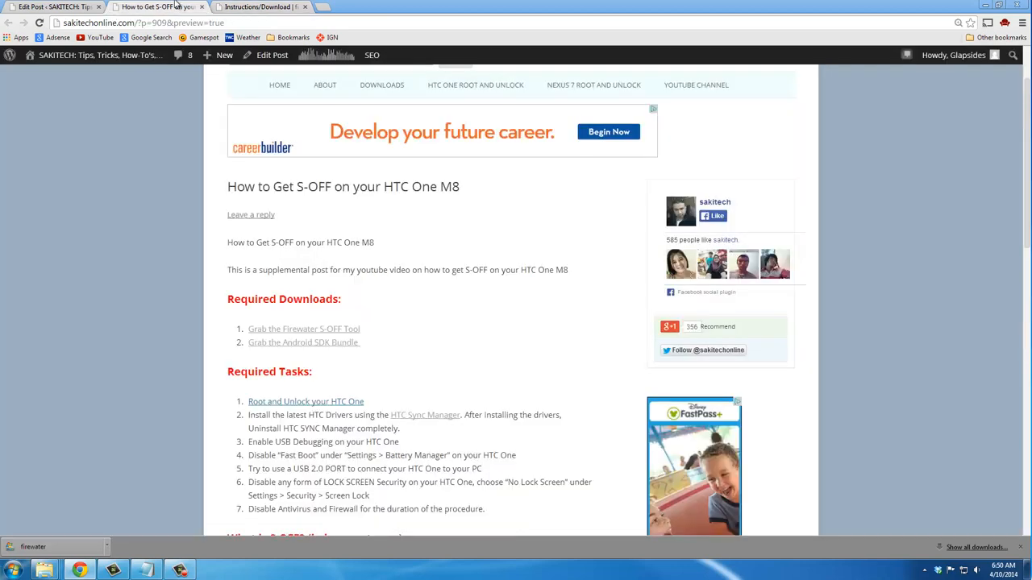
mouse_move(181, 298)
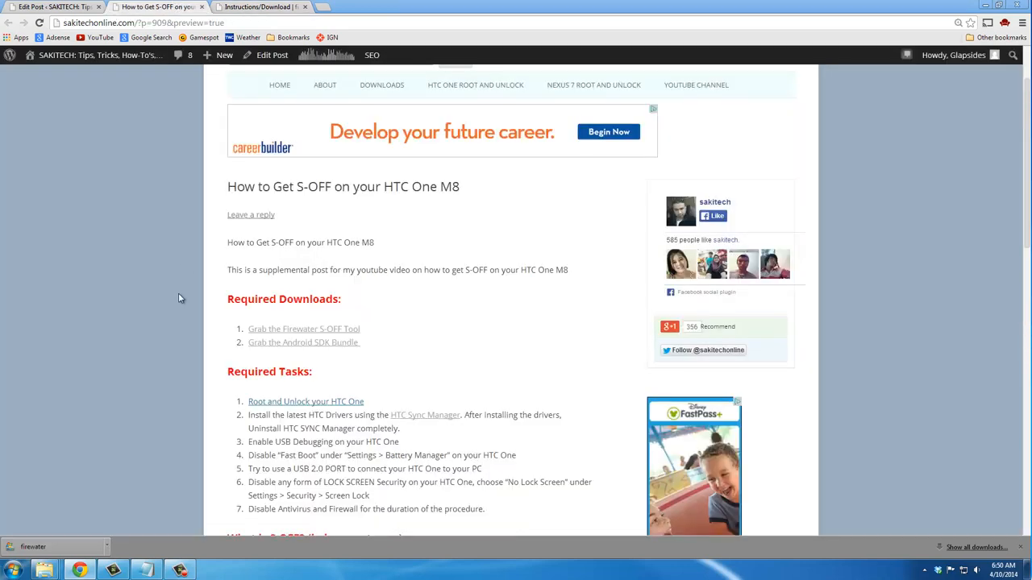
Accept the Android SDK terms and download the 64-bit SDK ADT Bundle for Windows.
left_click(303, 342)
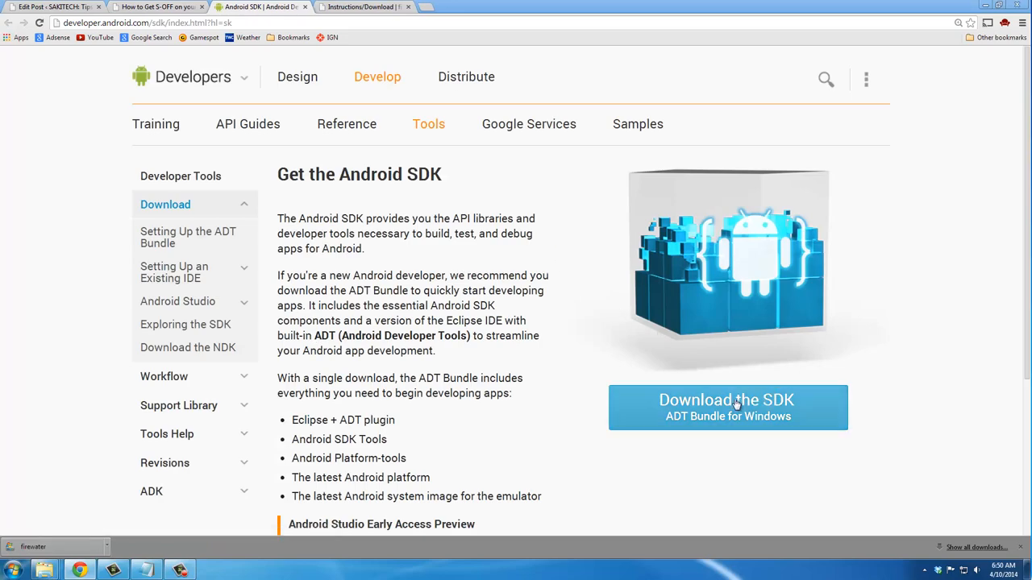
left_click(728, 407)
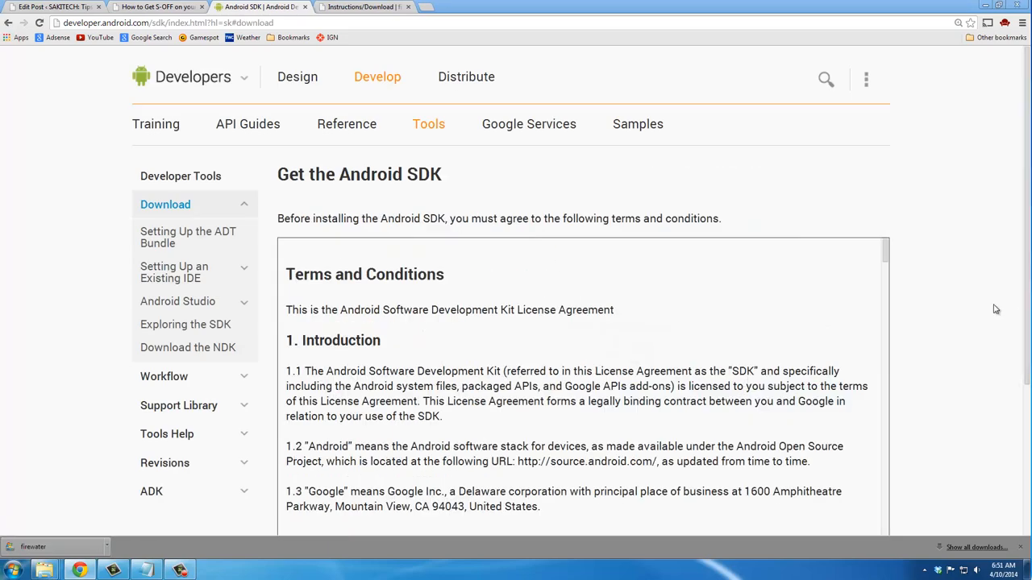
scroll("down", 3)
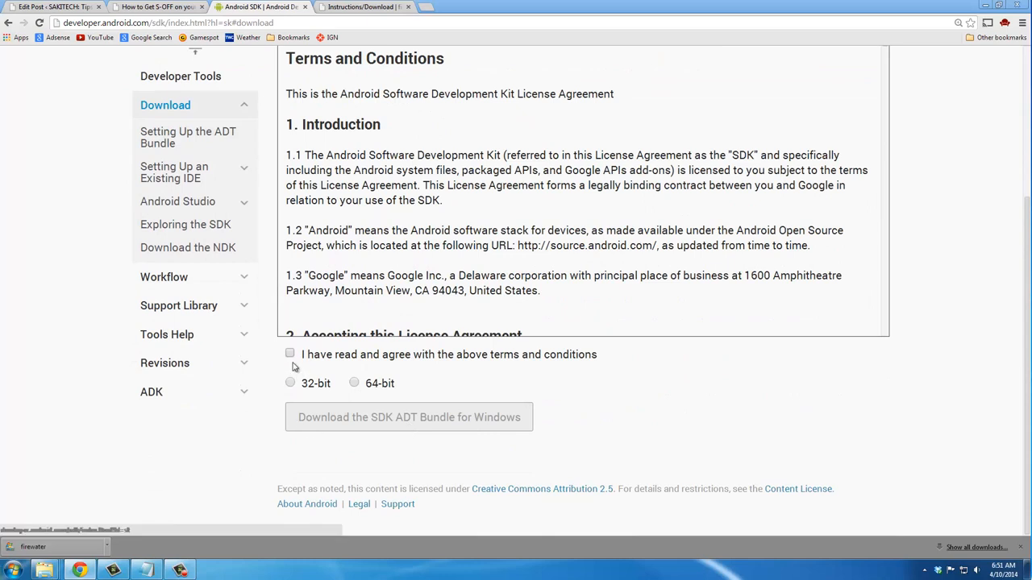
left_click(290, 354)
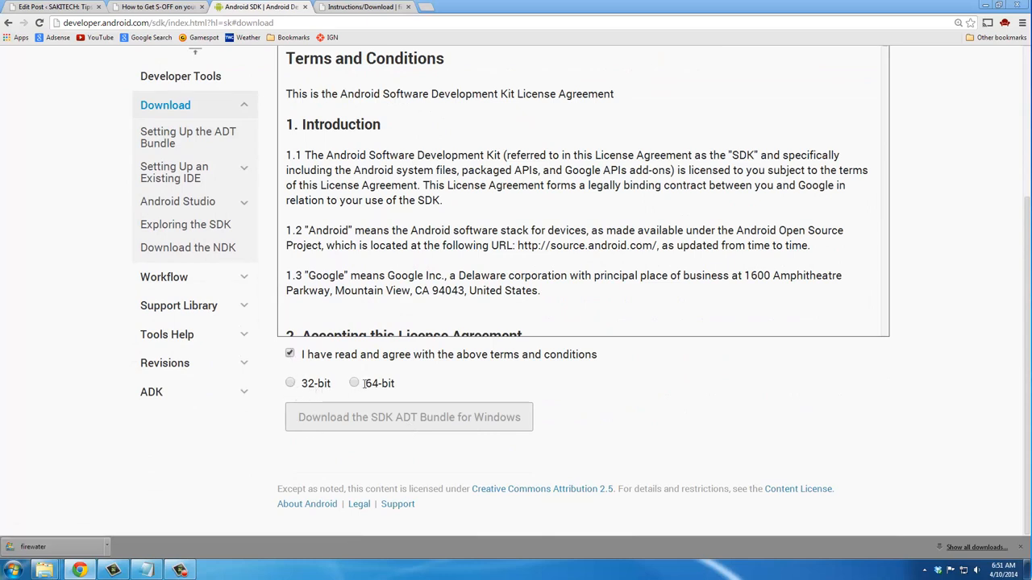
left_click(354, 383)
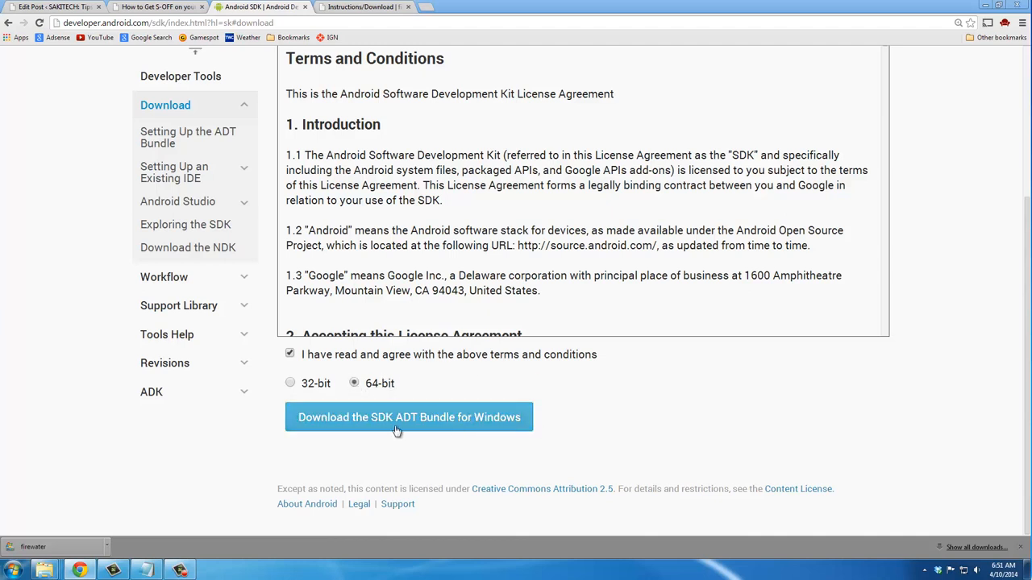
left_click(409, 417)
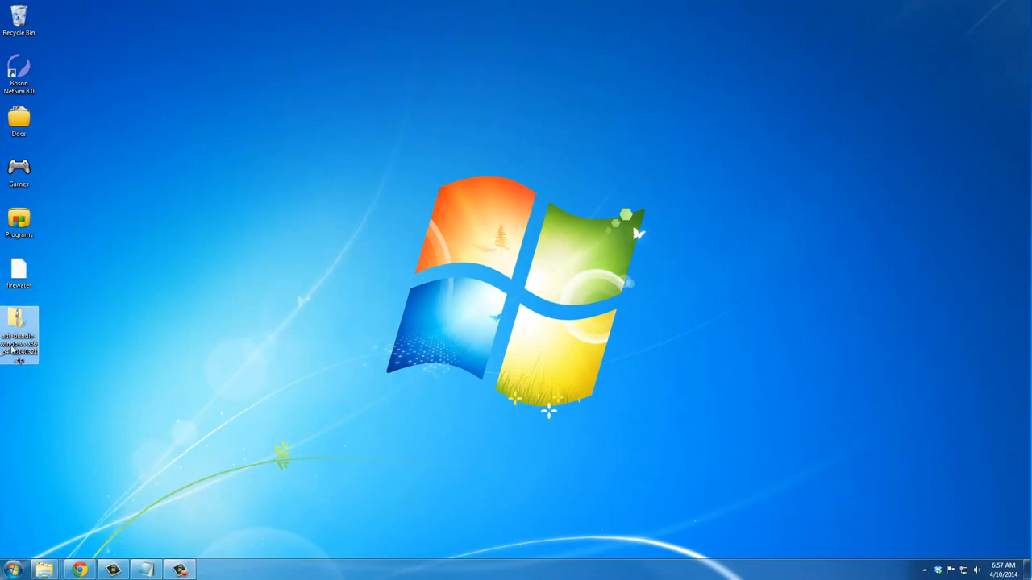
right_click(17, 334)
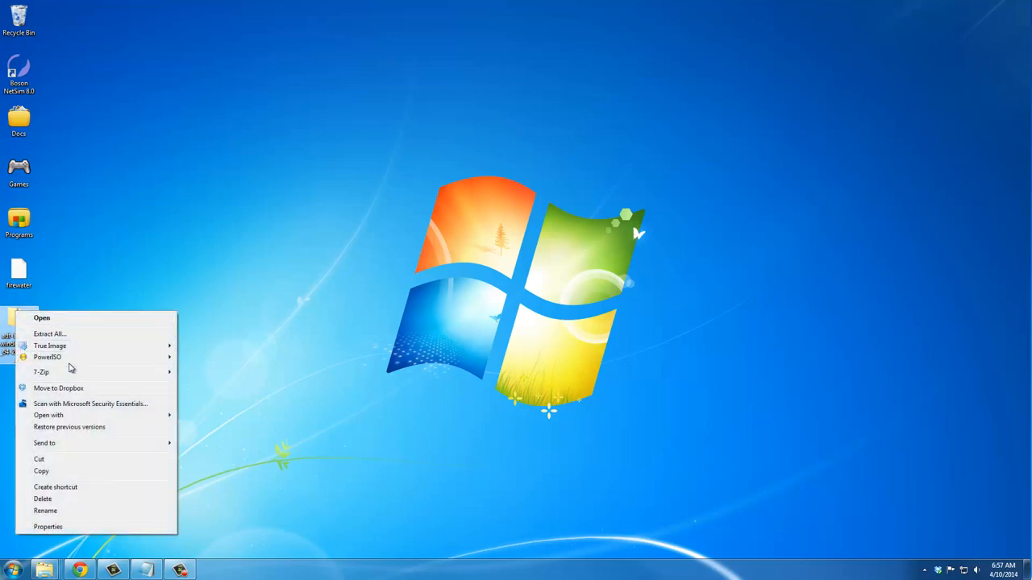
mouse_move(41, 371)
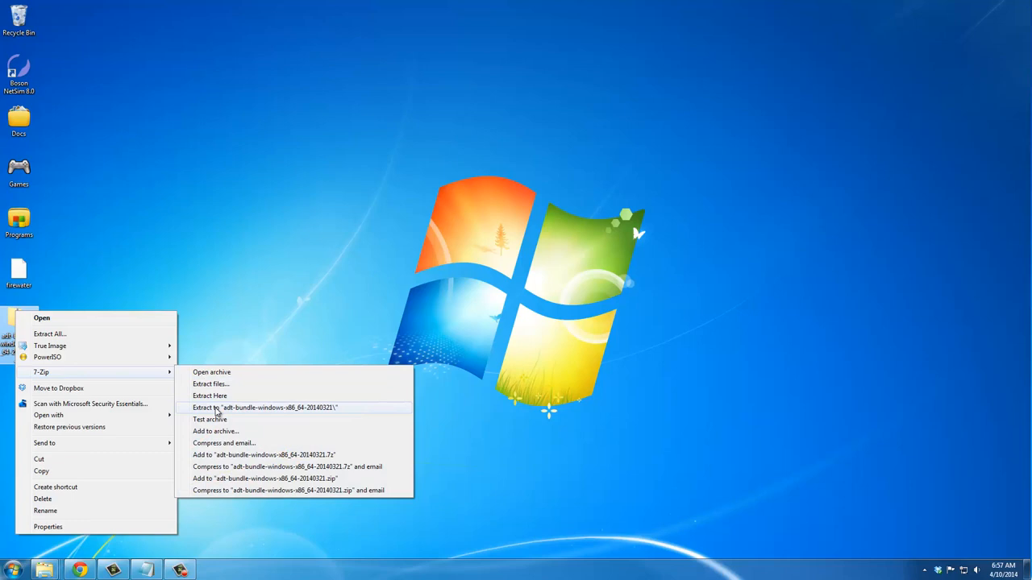
left_click(264, 407)
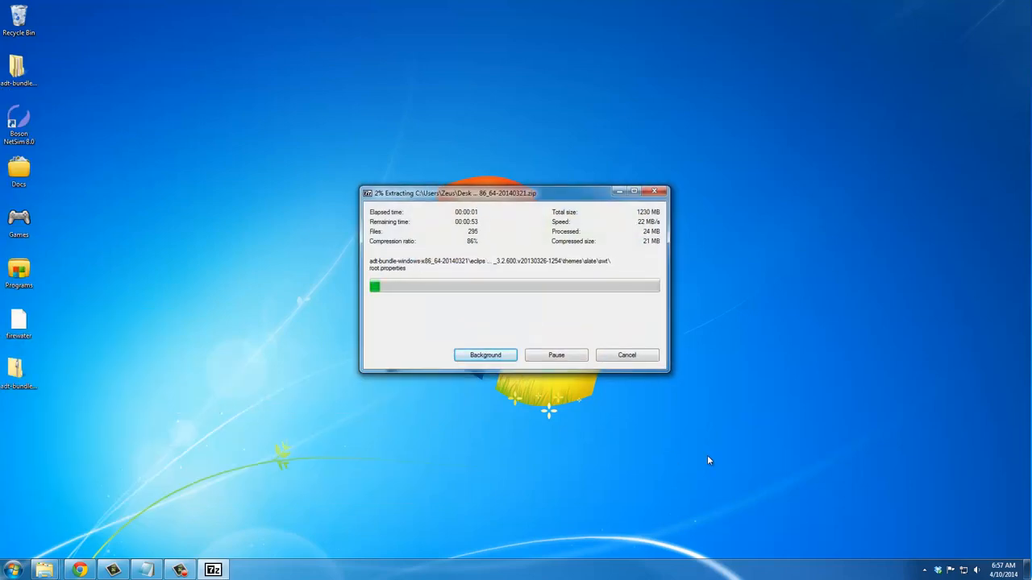
left_click(628, 355)
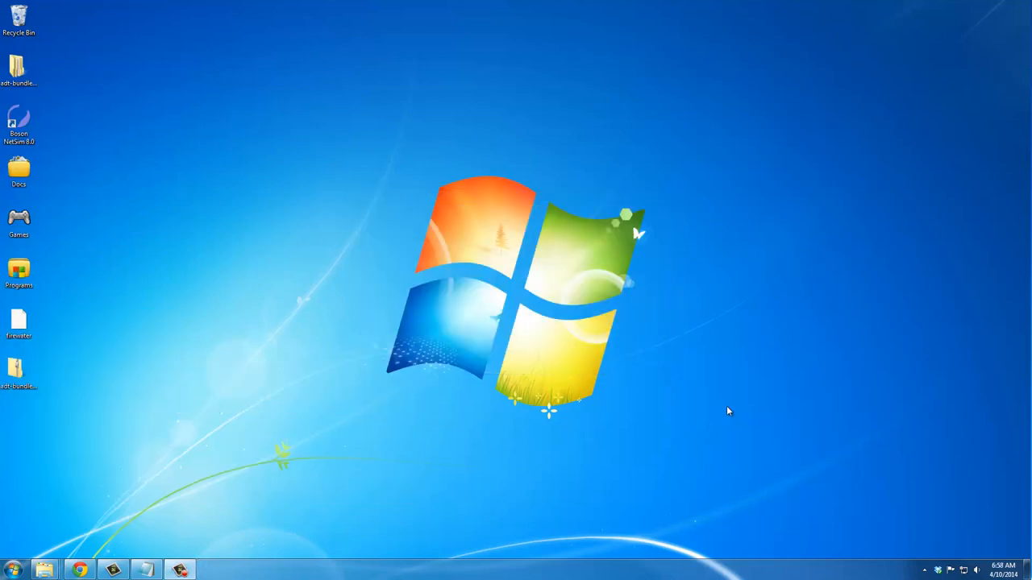
mouse_move(337, 216)
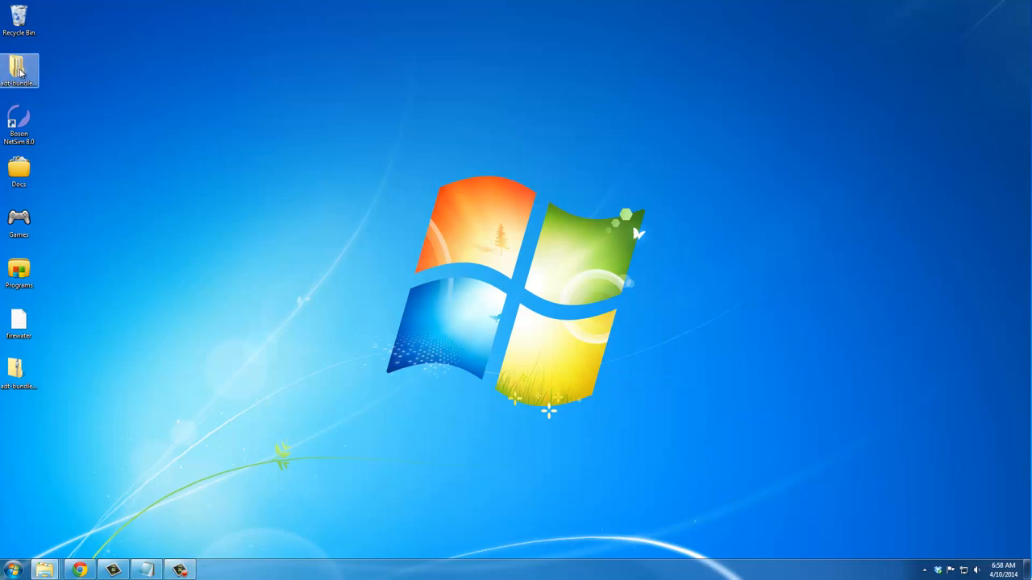
Copy the sdk's platform-tools folder from the extracted bundle onto the desktop.
double_click(18, 70)
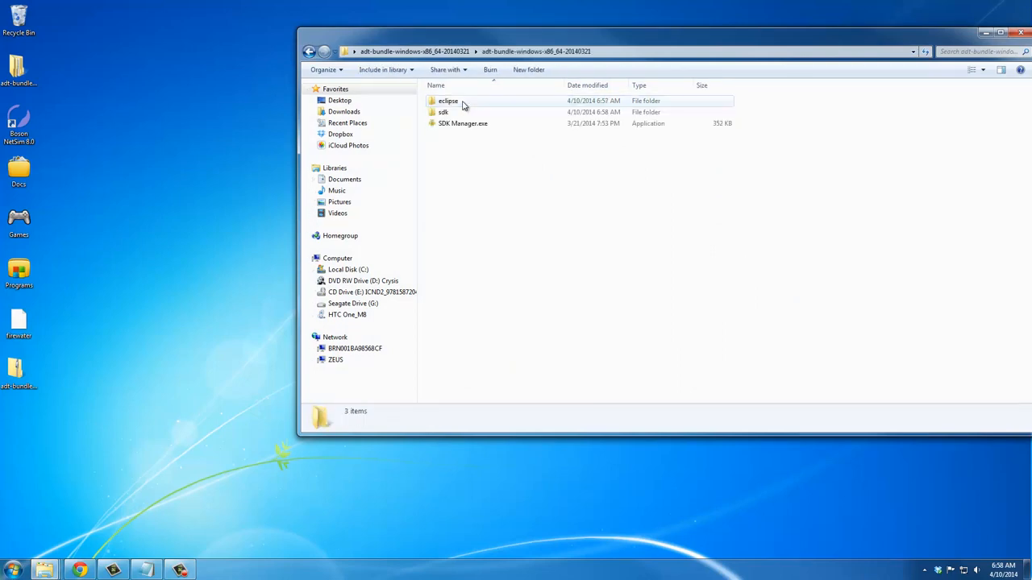
double_click(443, 112)
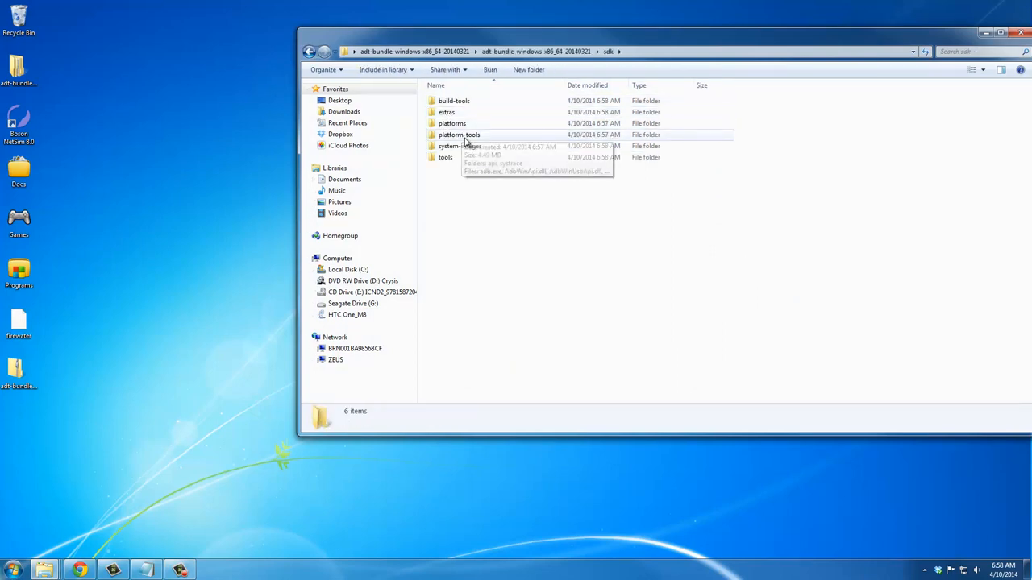
left_click(459, 135)
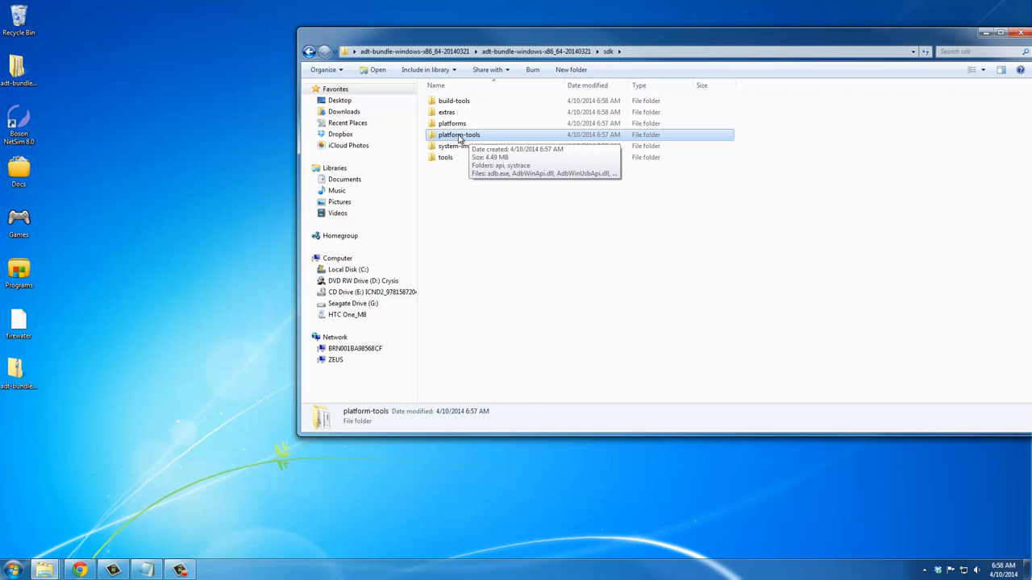
mouse_move(246, 393)
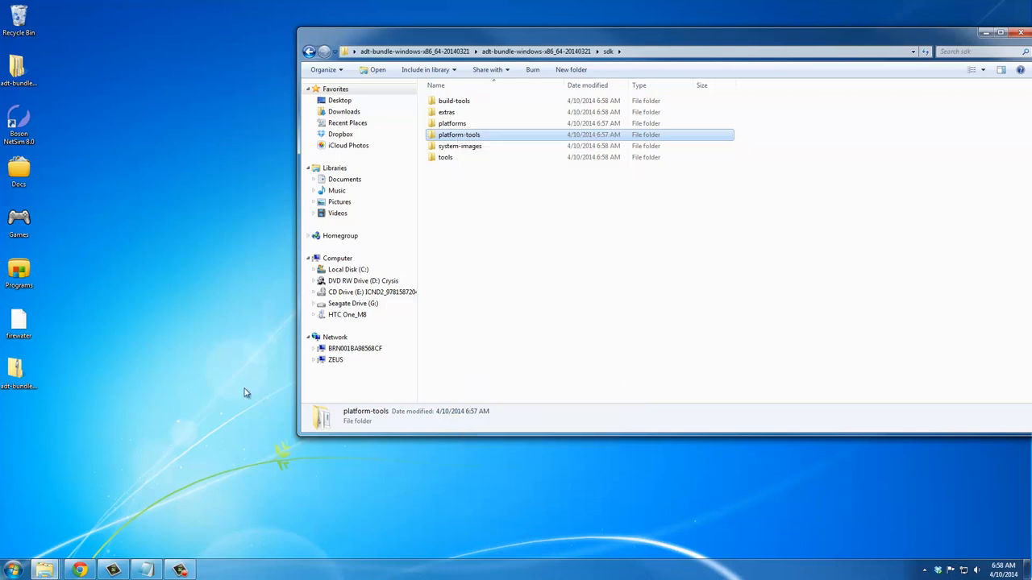
right_click(246, 392)
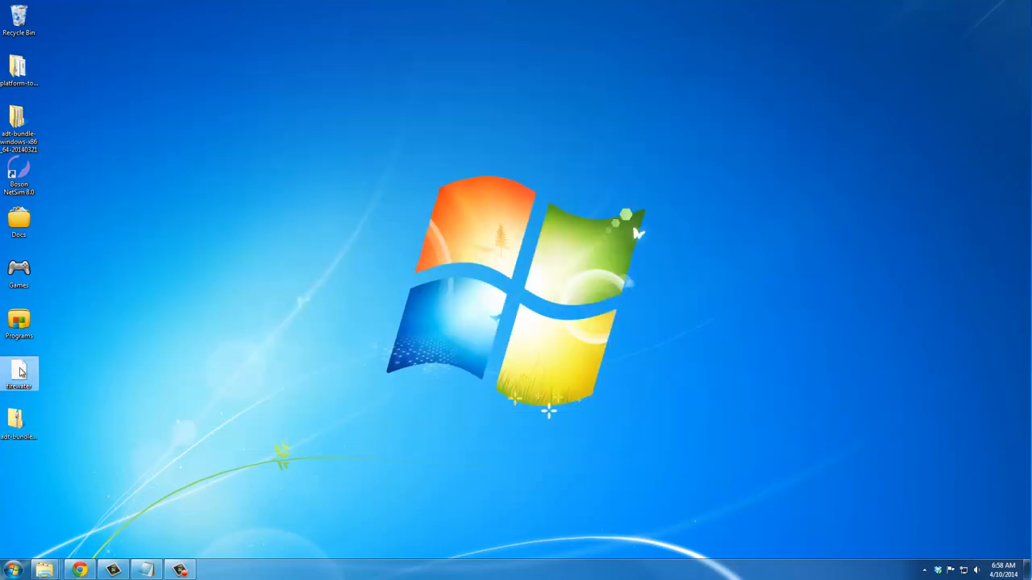
Move the firewater file into the desktop platform-tools folder.
left_click_drag(19, 373, 117, 258)
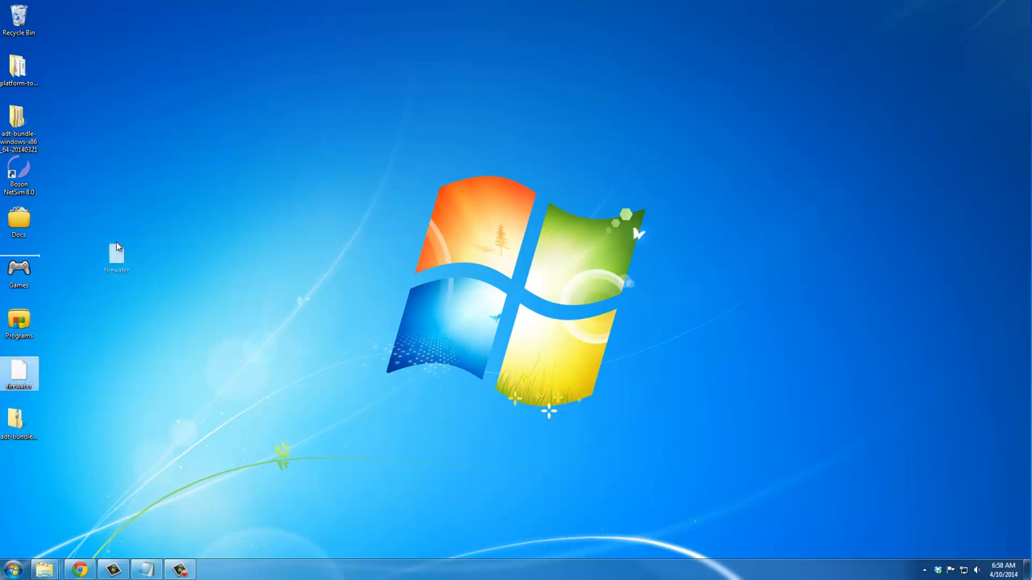
left_click_drag(116, 258, 48, 73)
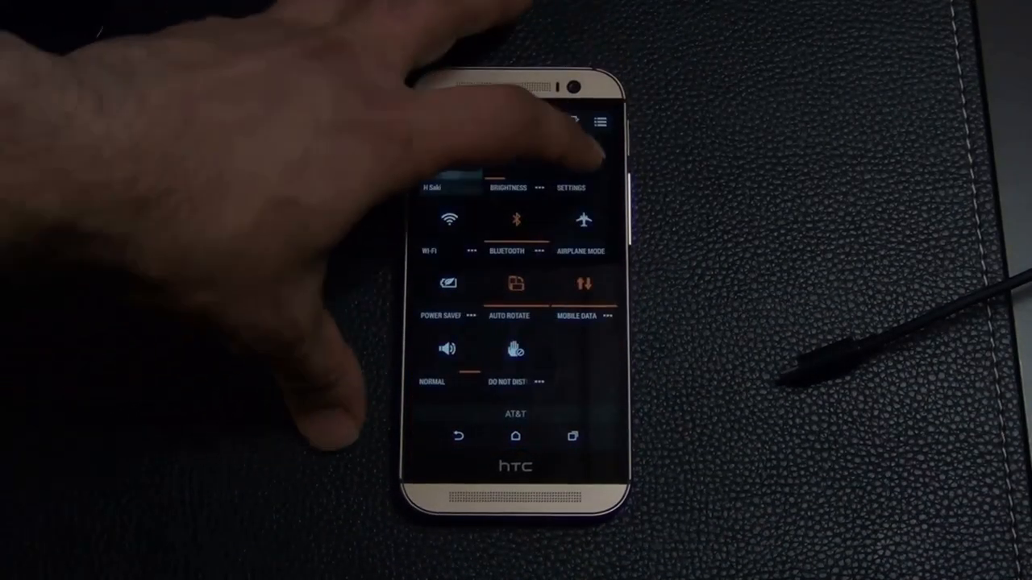
Unlock developer options by tapping the Build number under About > Software information.
left_click(571, 187)
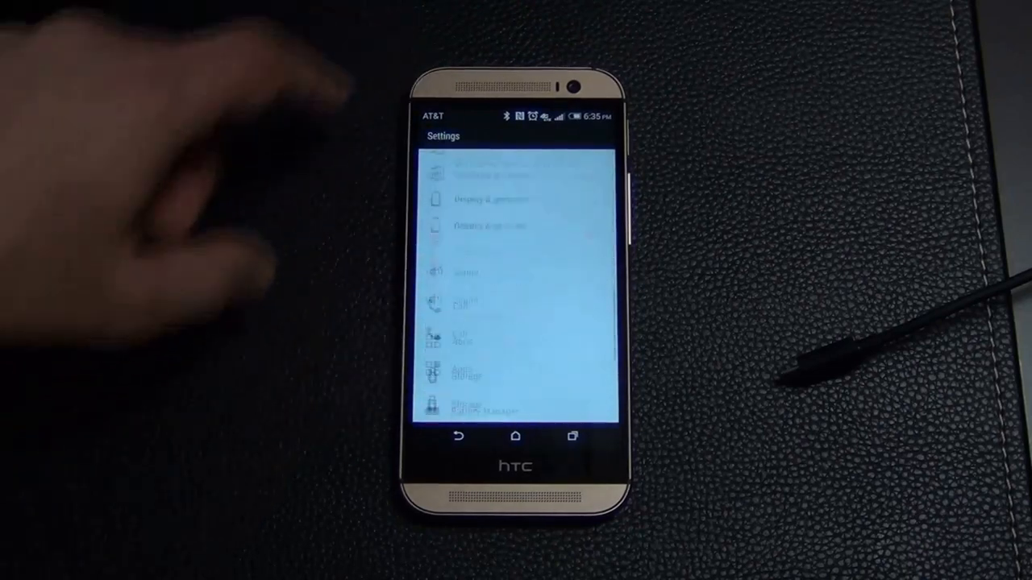
scroll("down", 3)
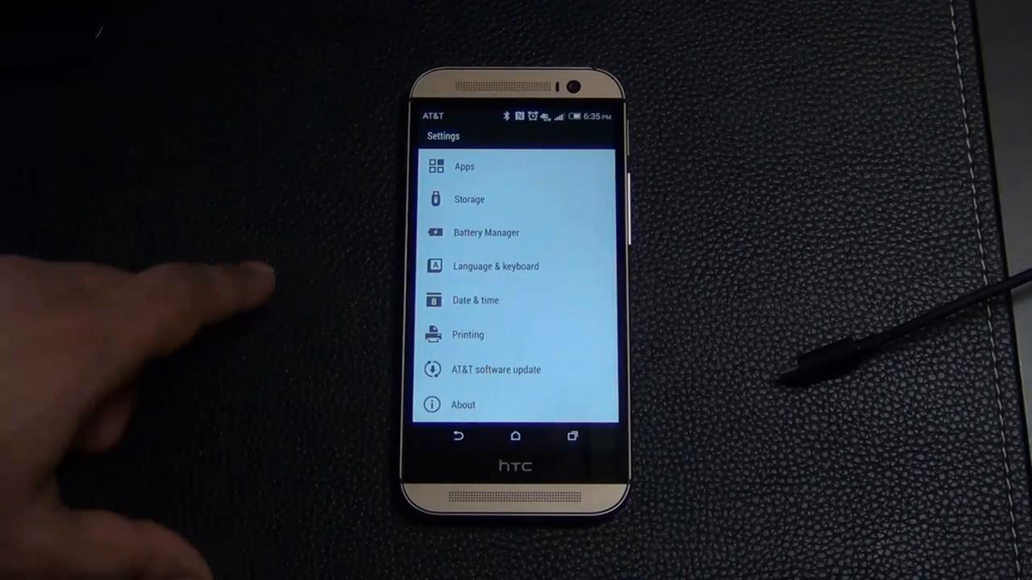
left_click(462, 405)
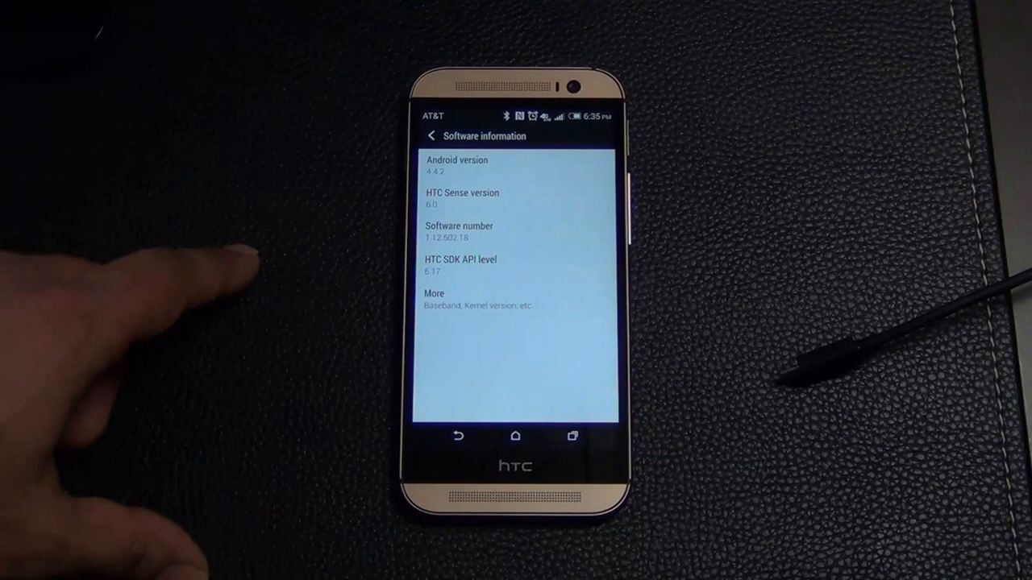
left_click(434, 299)
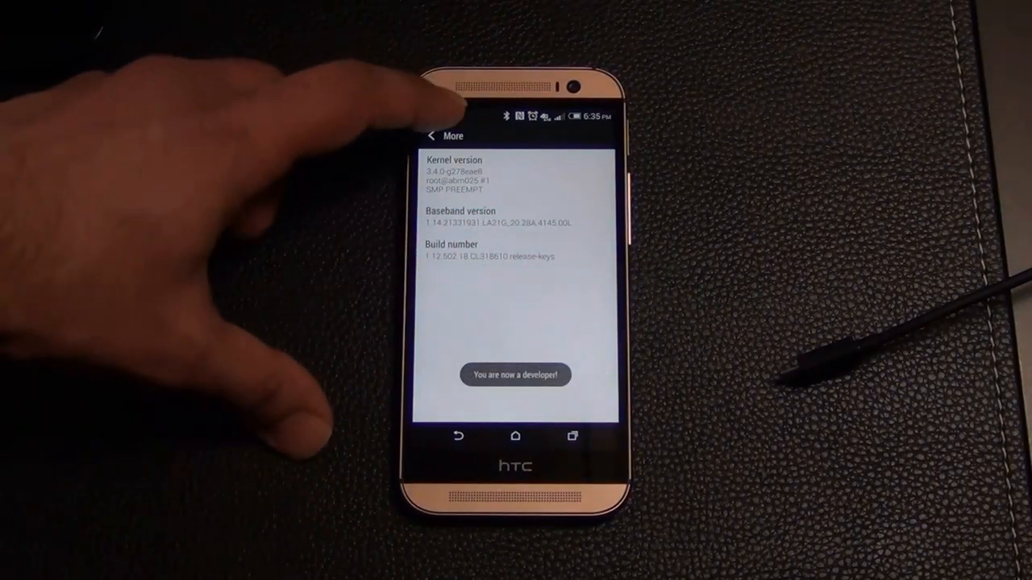
left_click(432, 136)
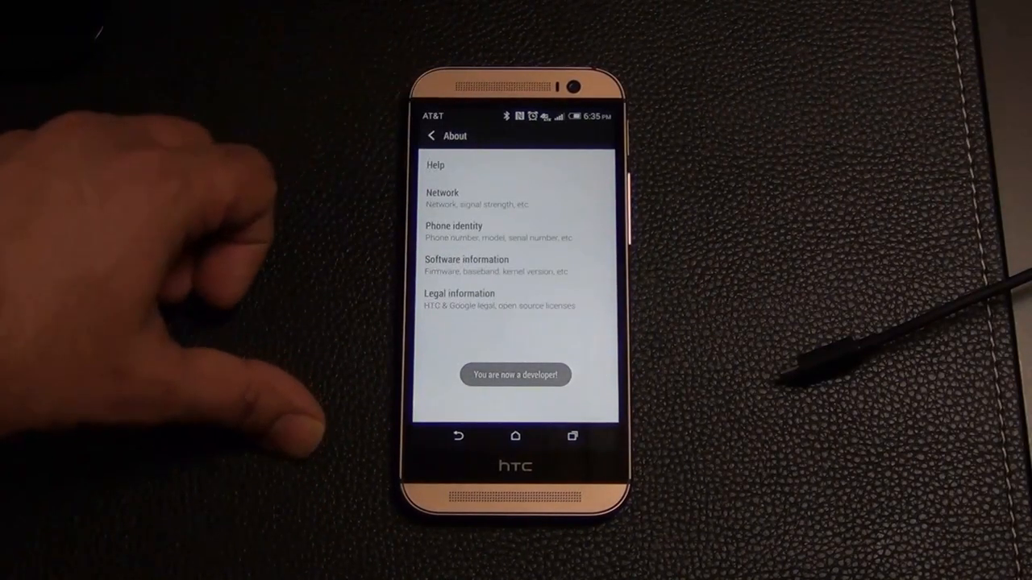
left_click(433, 135)
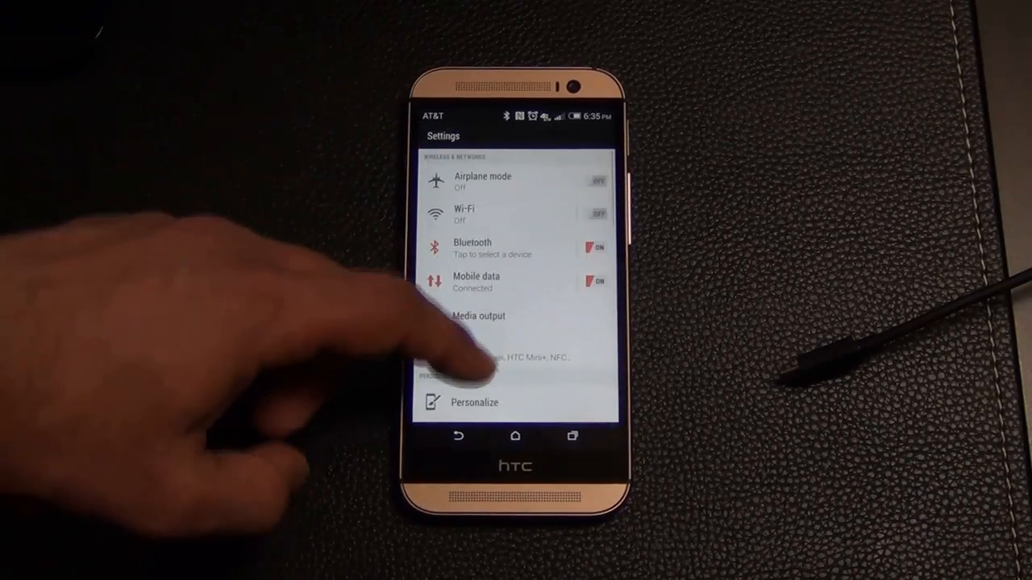
Enable USB debugging in Developer options, accepting the warning.
scroll("down", 3)
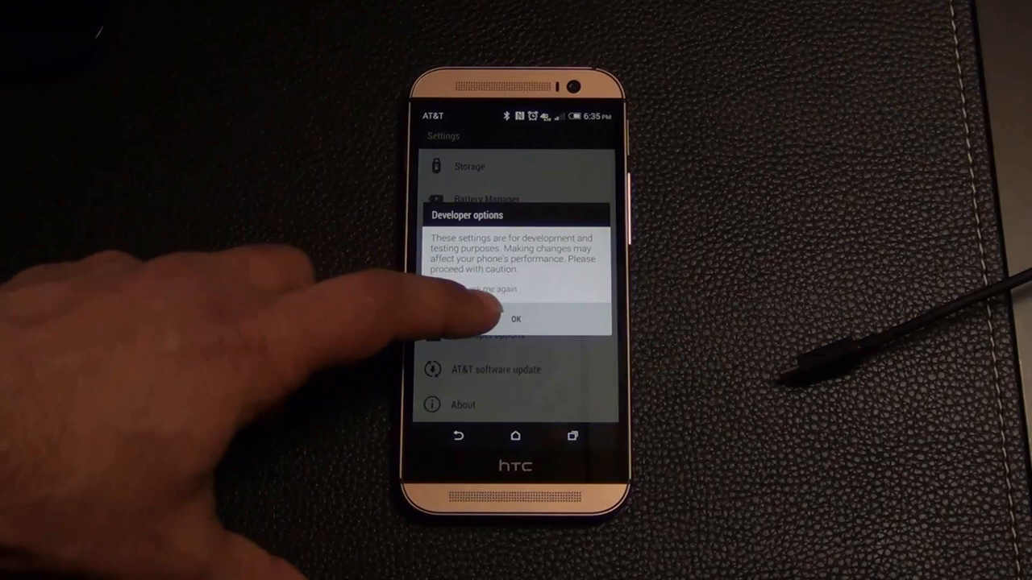
left_click(516, 320)
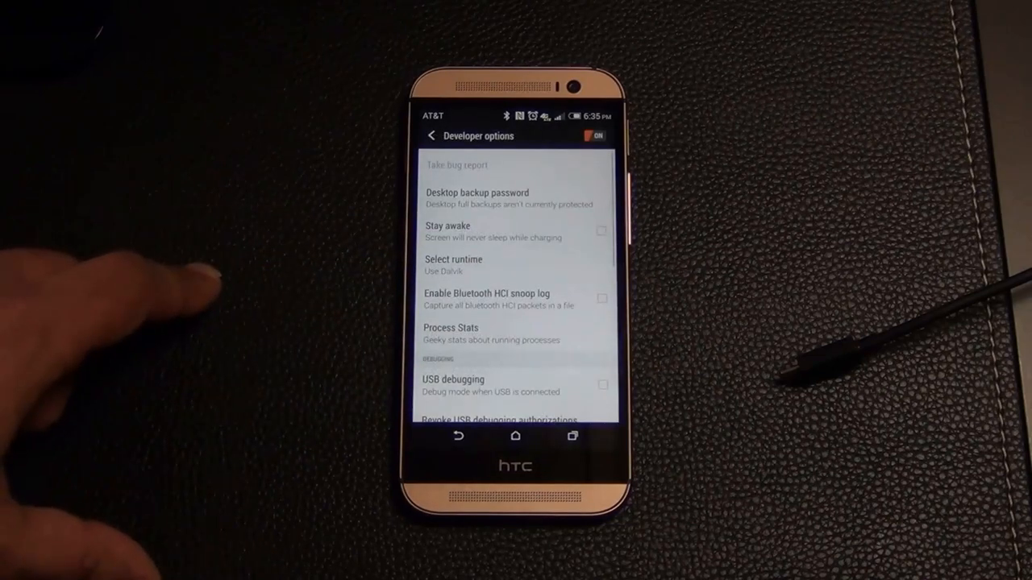
scroll("down", 3)
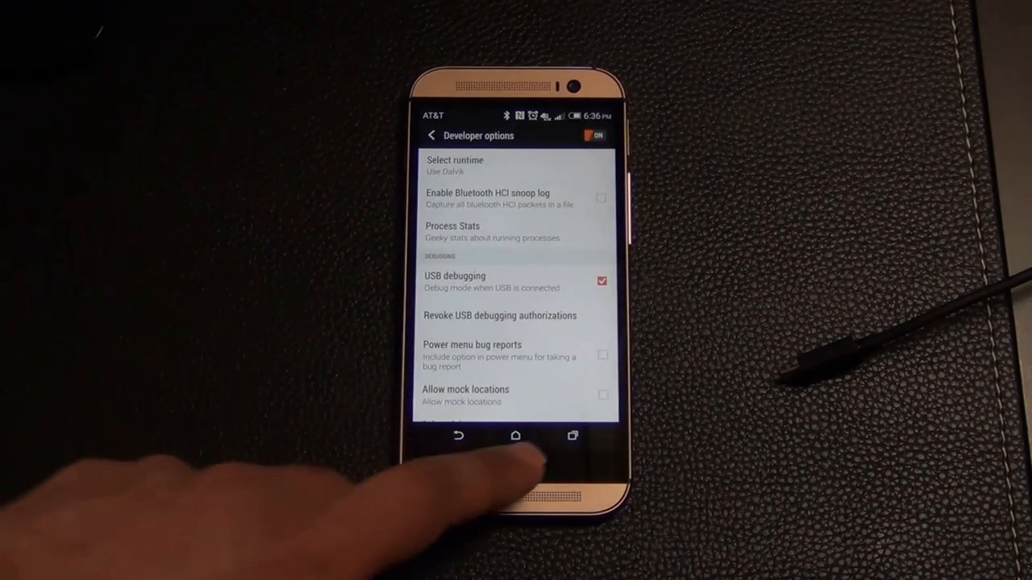
left_click(515, 436)
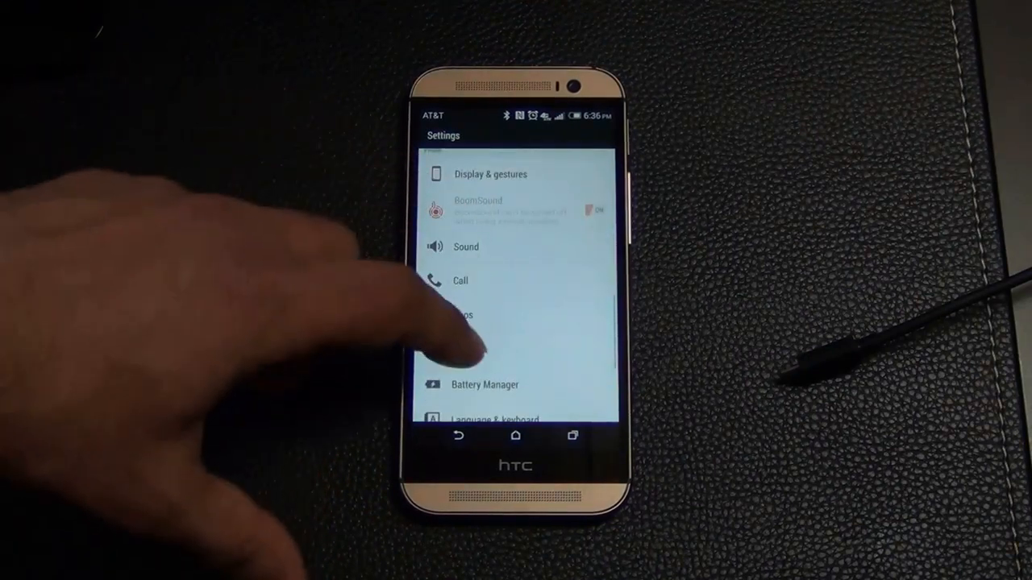
Check the battery charge in Battery Manager, then confirm Security settings have no screen lock.
left_click(484, 385)
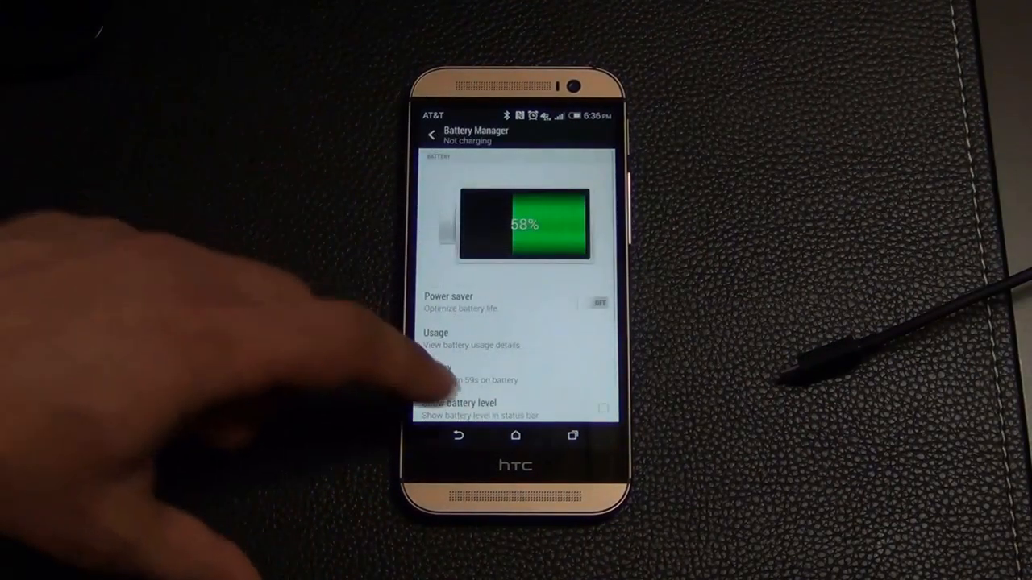
scroll("down", 3)
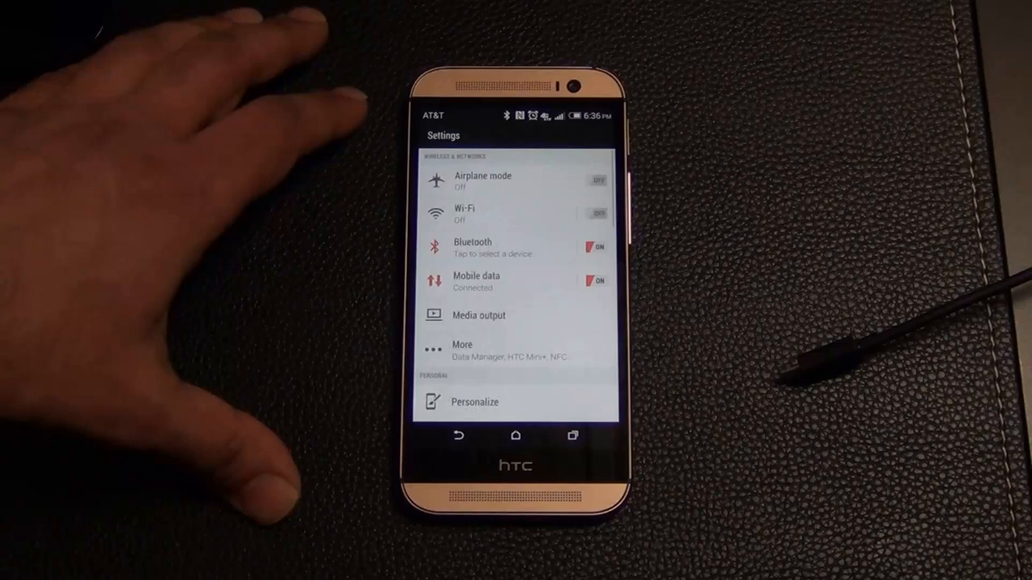
scroll("down", 3)
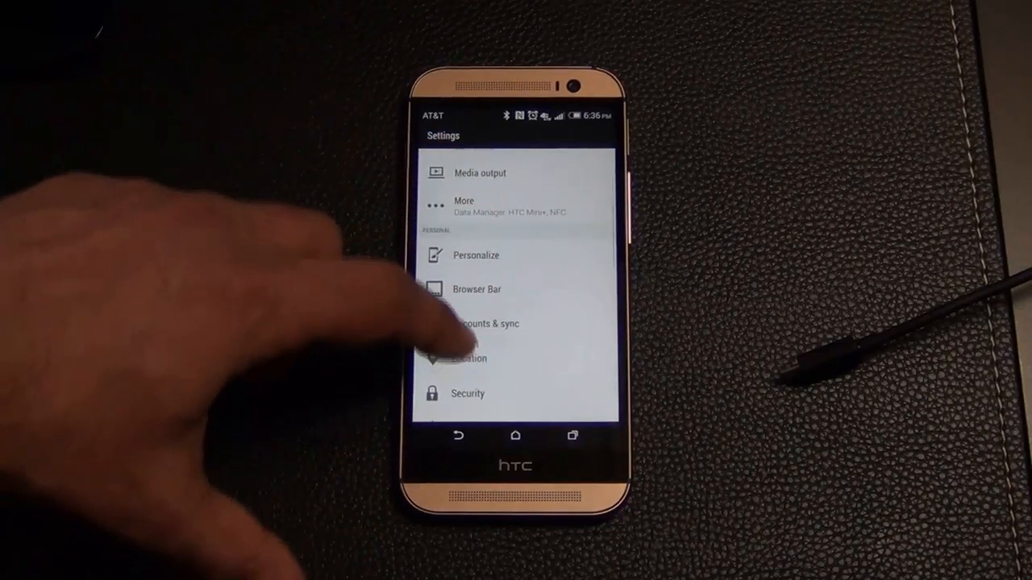
left_click(467, 393)
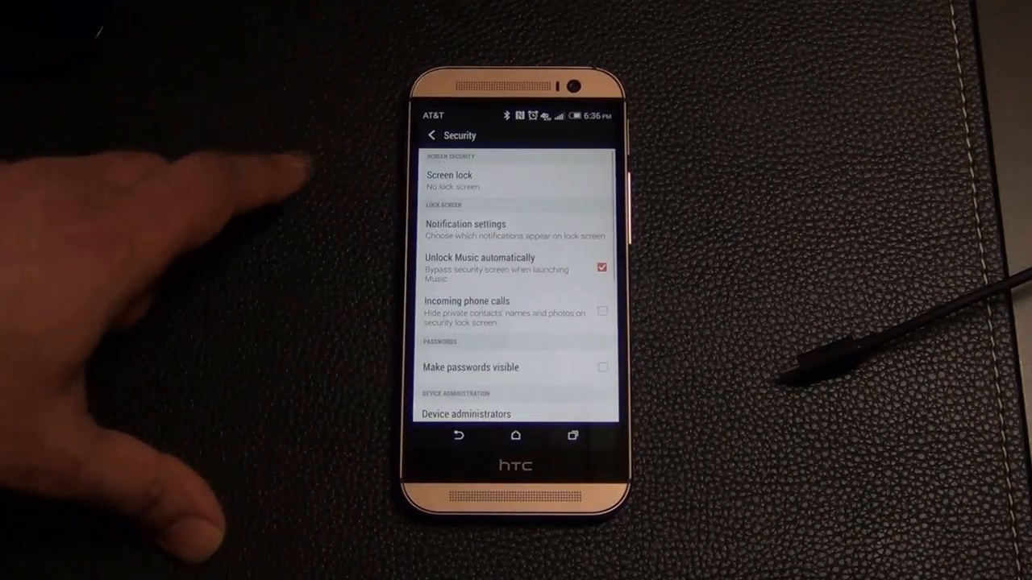
left_click(450, 180)
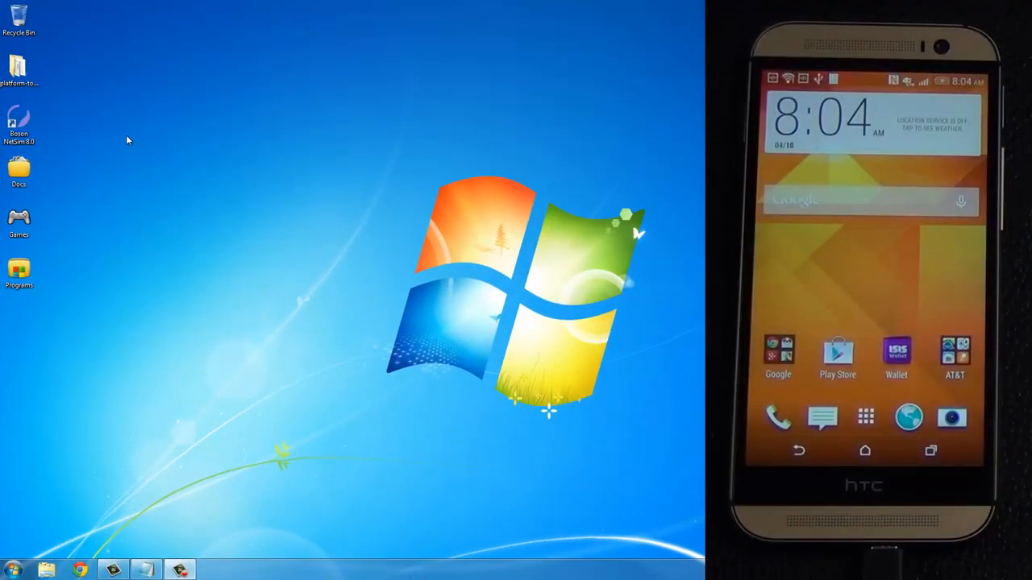
Open a command window inside the desktop platform-tools folder.
left_click(18, 69)
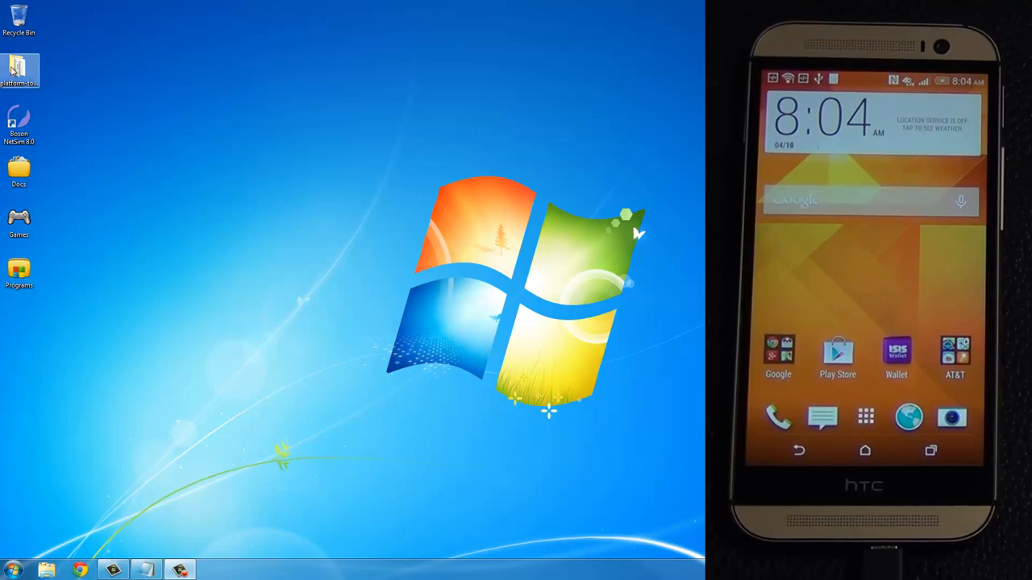
double_click(17, 69)
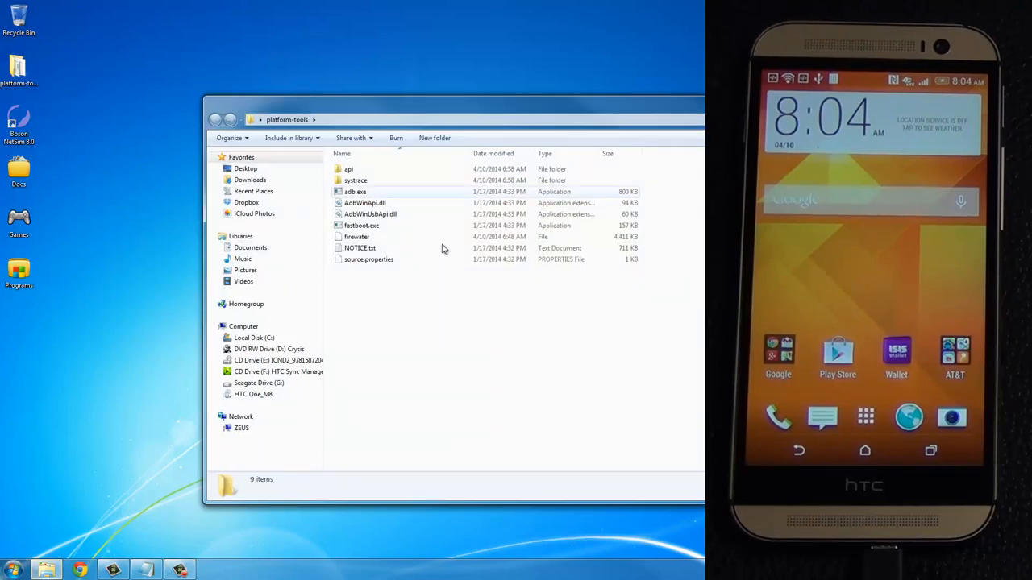
left_click(218, 120)
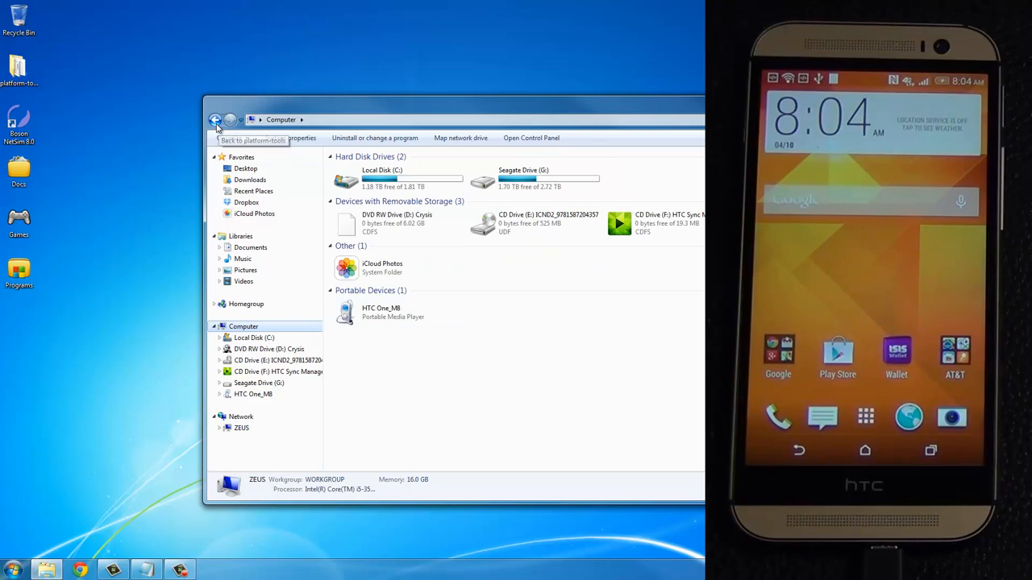
left_click(216, 119)
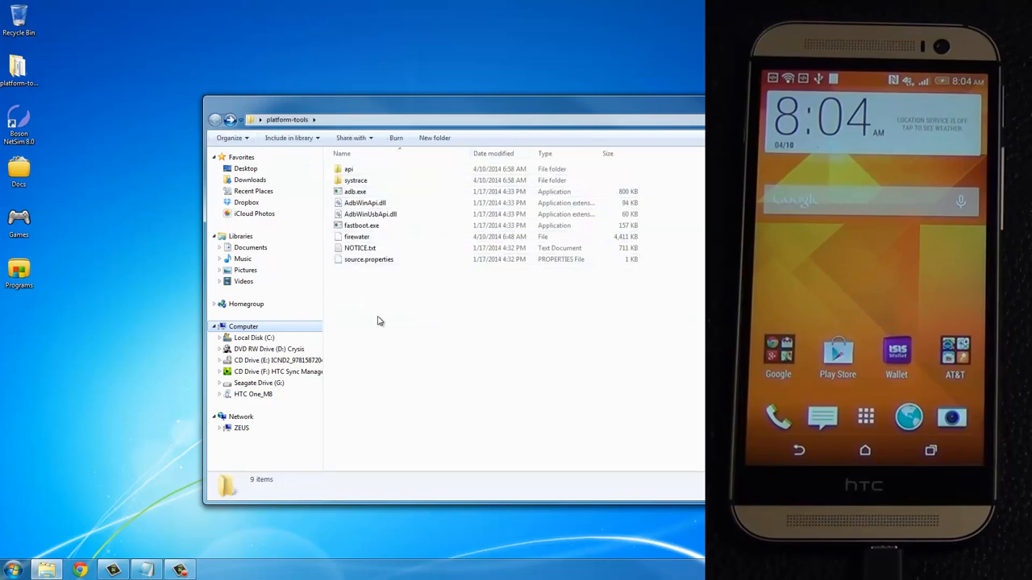
right_click(379, 321)
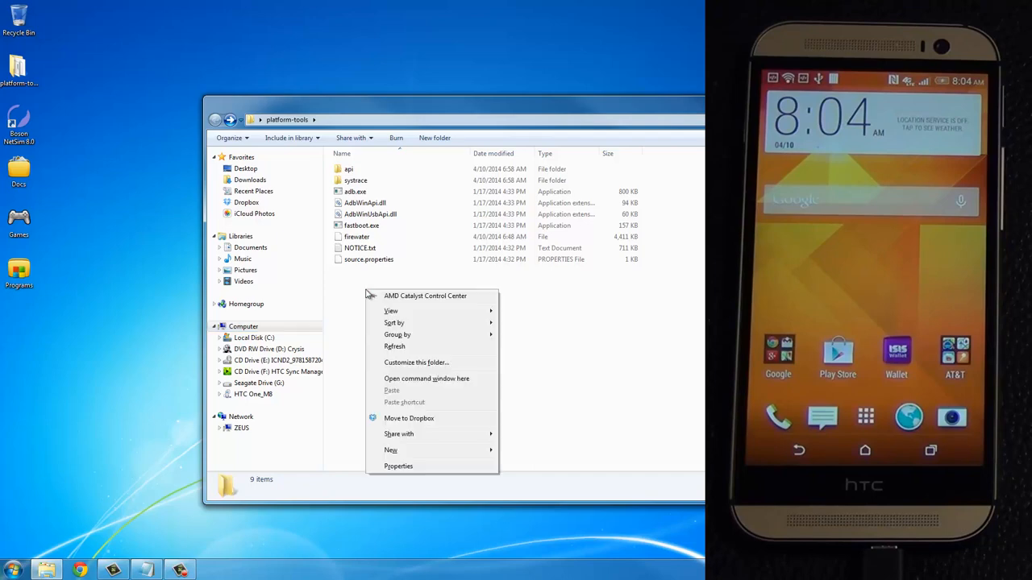
mouse_move(427, 379)
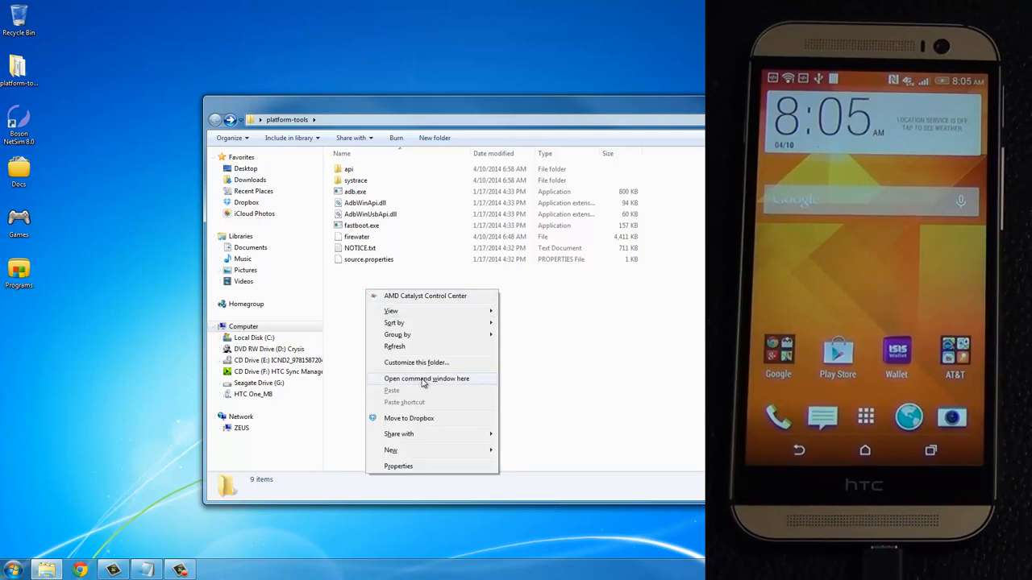
left_click(427, 379)
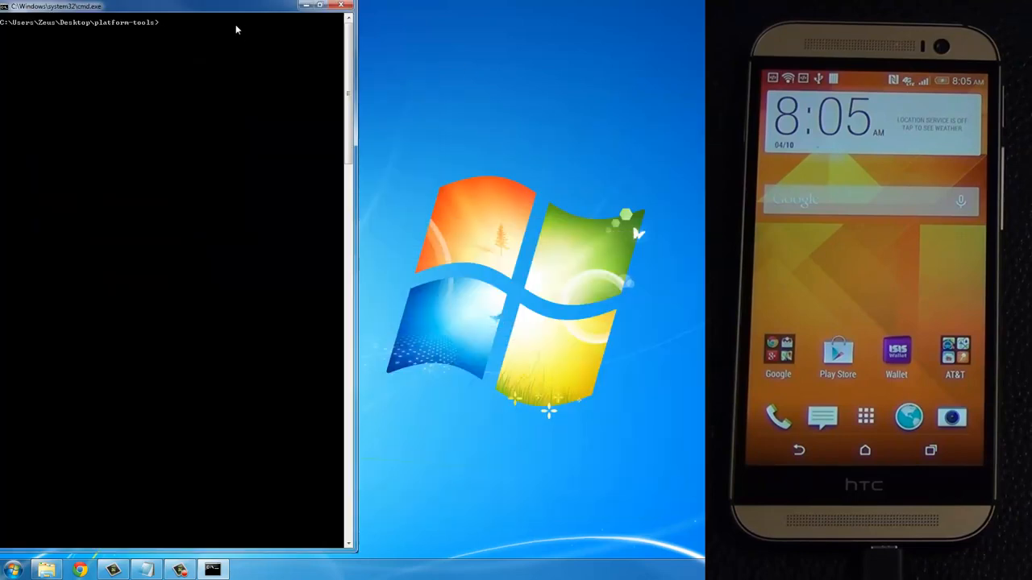
Run 'adb devices' to confirm the HTC phone is listed as attached.
type("adb d")
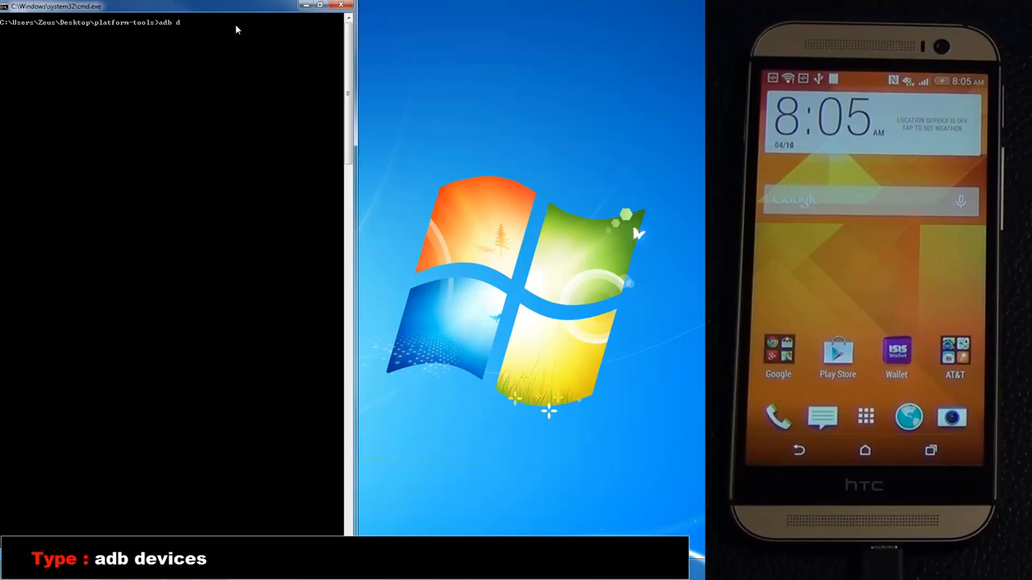
type("evices")
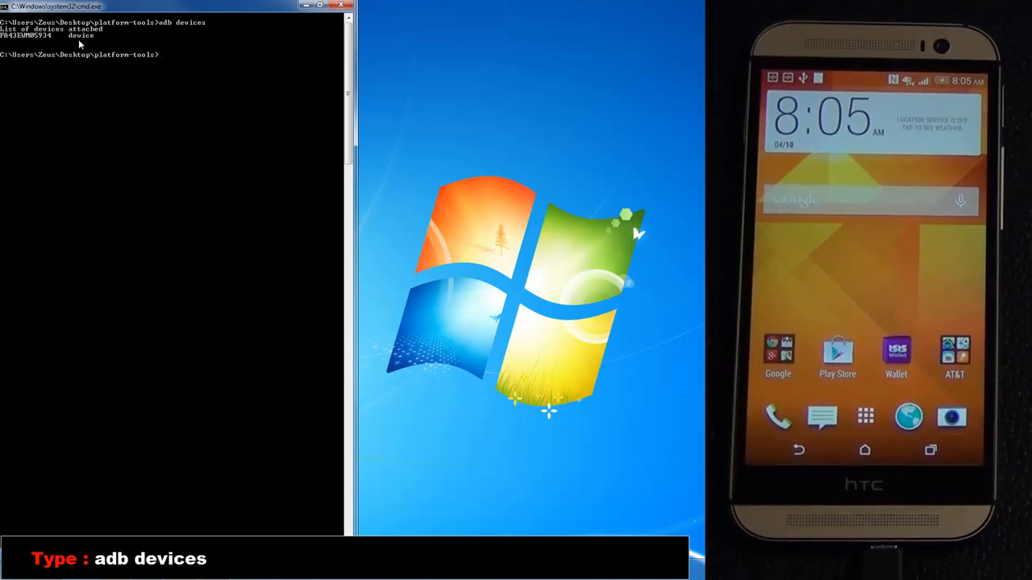
mouse_move(179, 66)
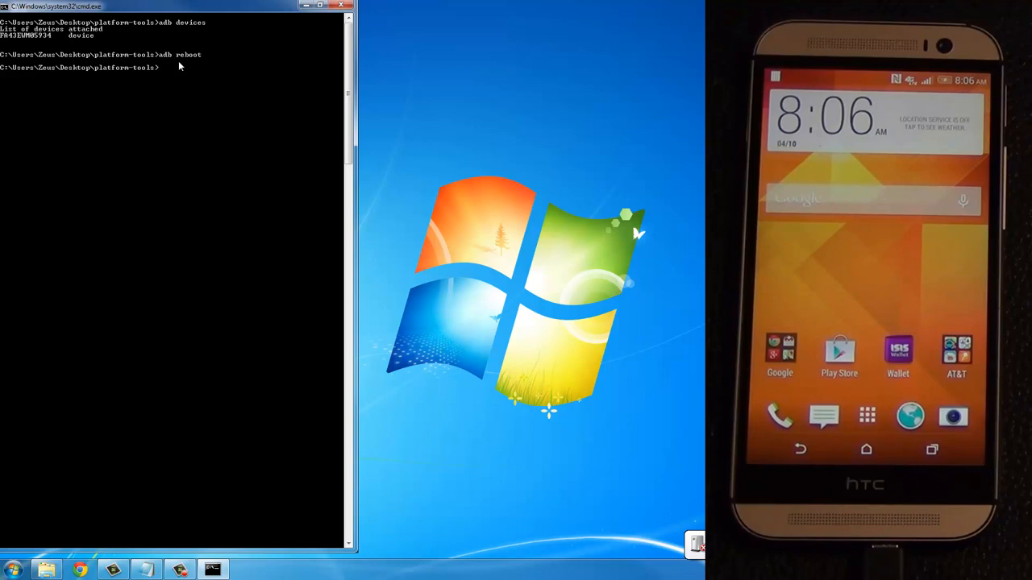
Run 'adb wait-for-device push firewater /data/local/tmp' and dismiss the AutoPlay popup.
type("adb")
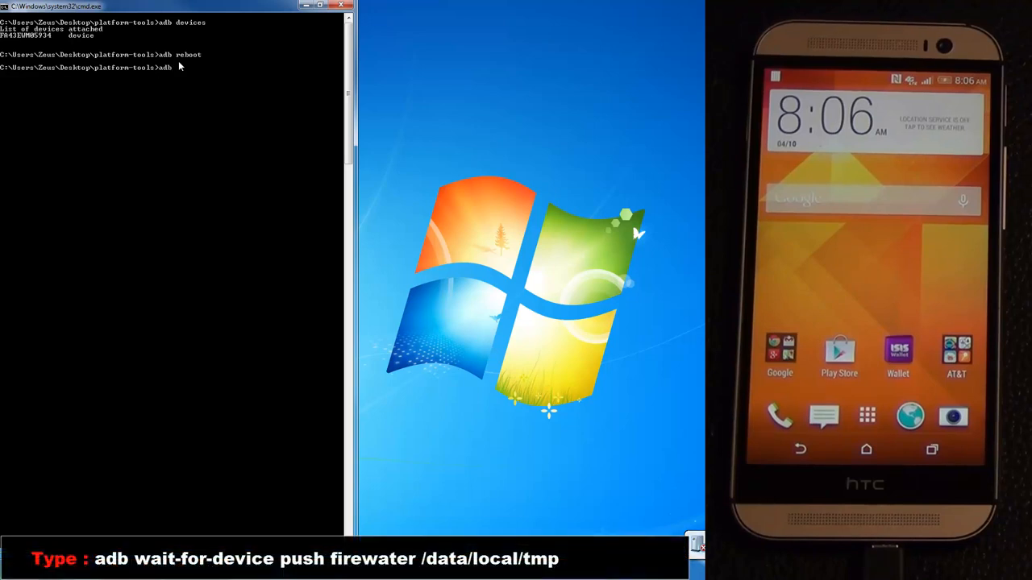
type("wait-for-device")
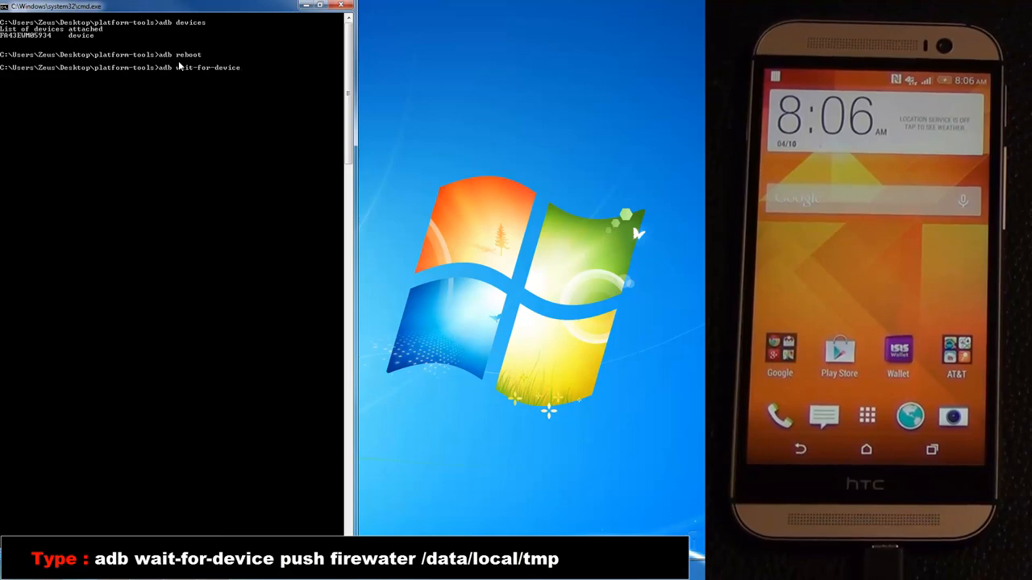
type("push firewater")
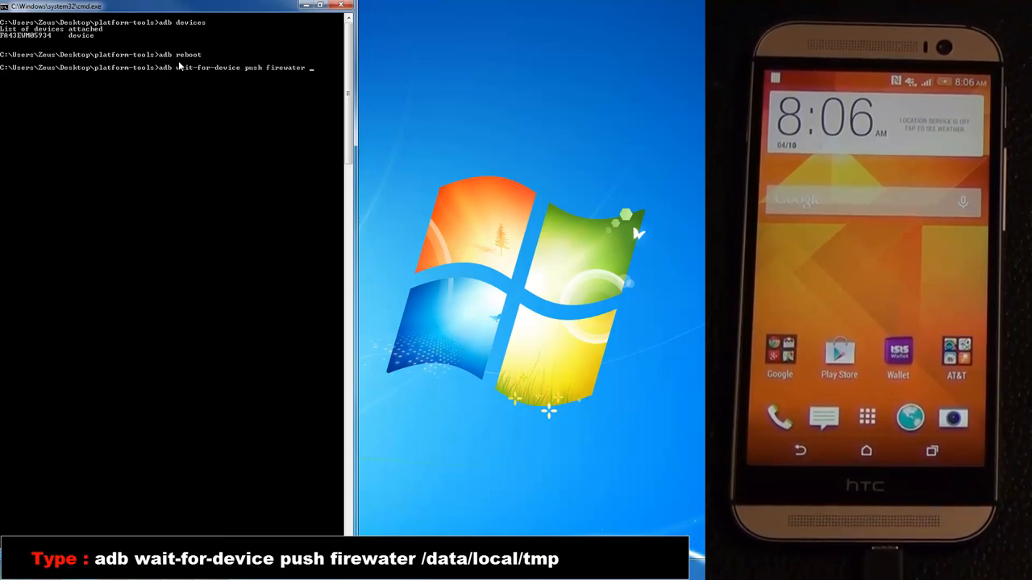
type("/data/local/tmp")
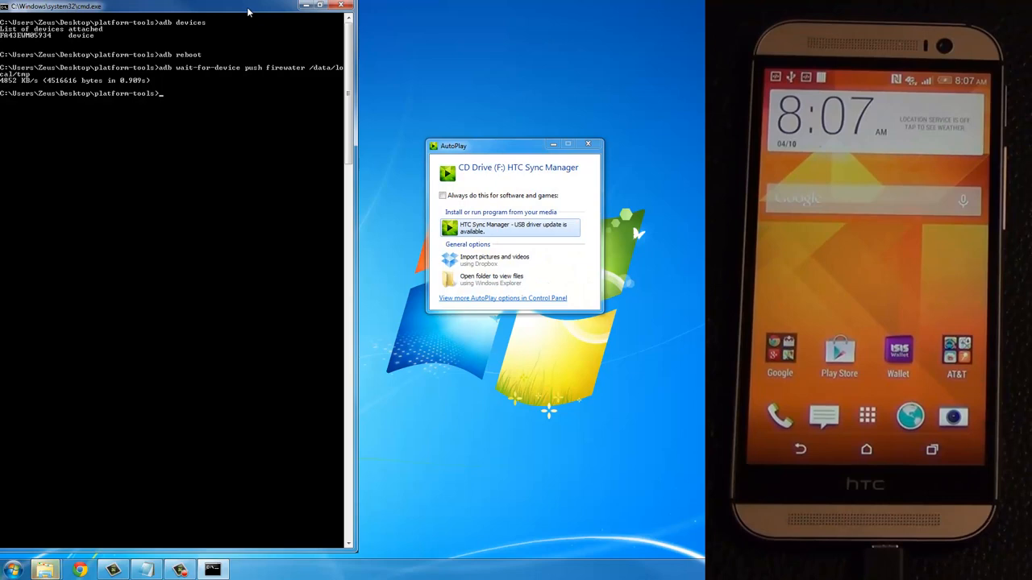
left_click(588, 144)
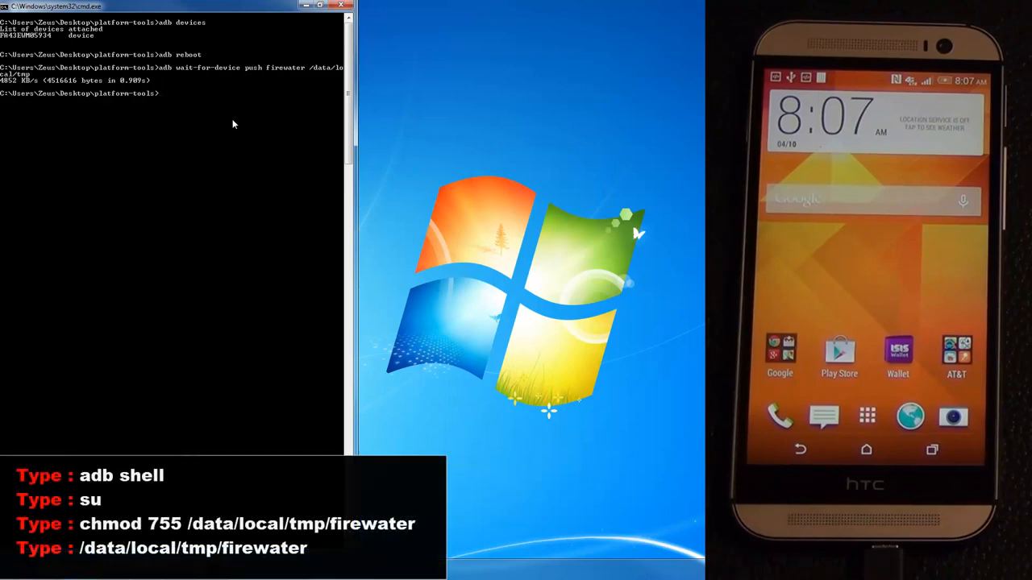
Open a root adb shell with 'su' and run 'chmod 755 /data/local/tmp/firewater' to launch it.
type("adb shell")
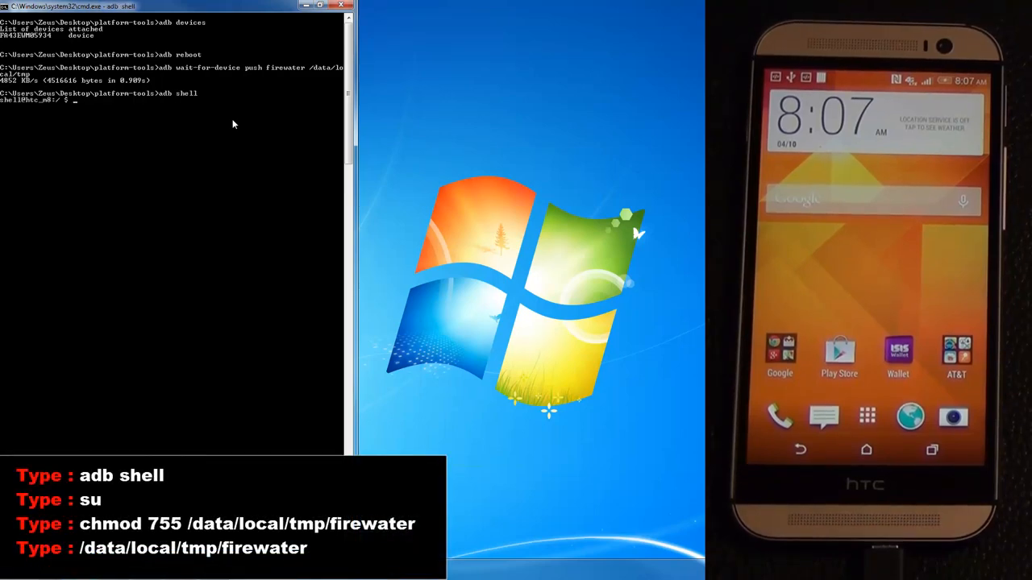
type("su")
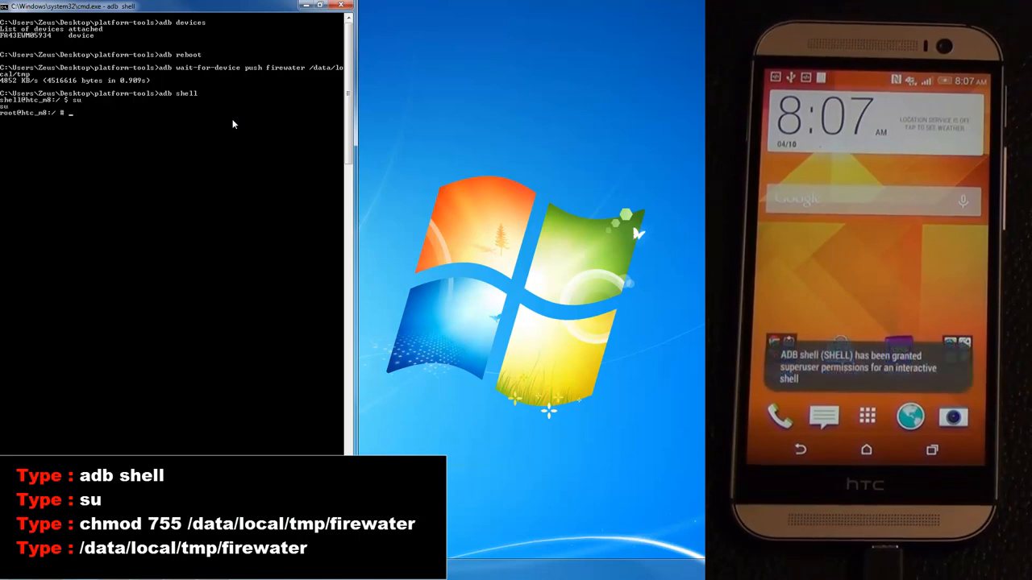
type("chmod")
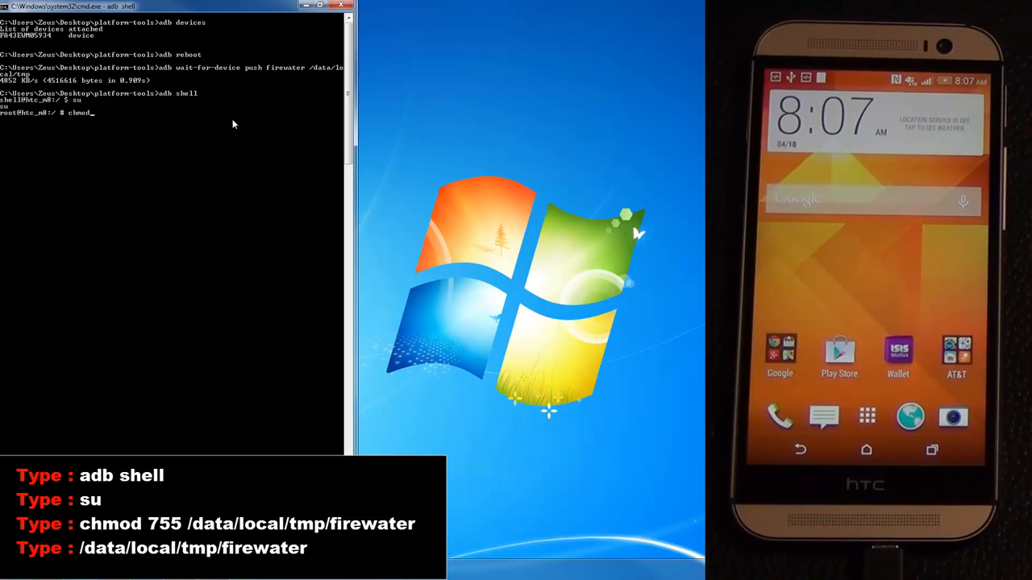
type("7")
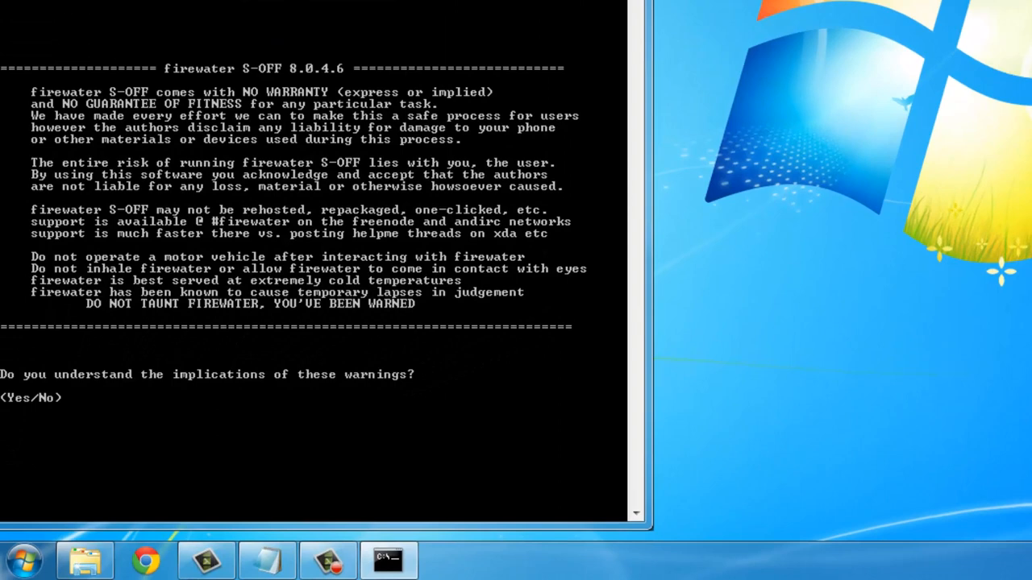
Answer firewater's warning prompt with 'Yes' so the S-OFF run proceeds.
type("Yes")
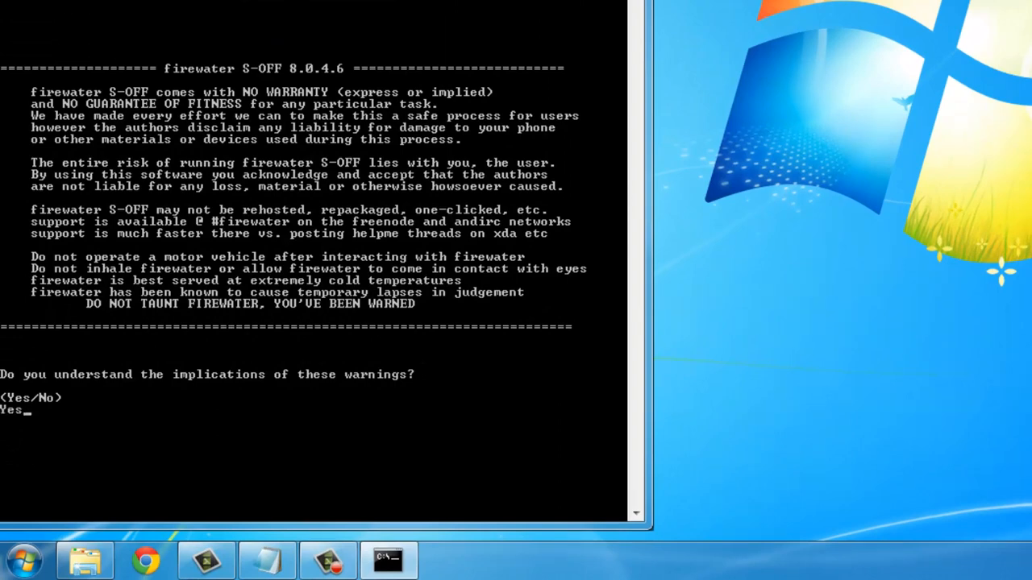
key("enter")
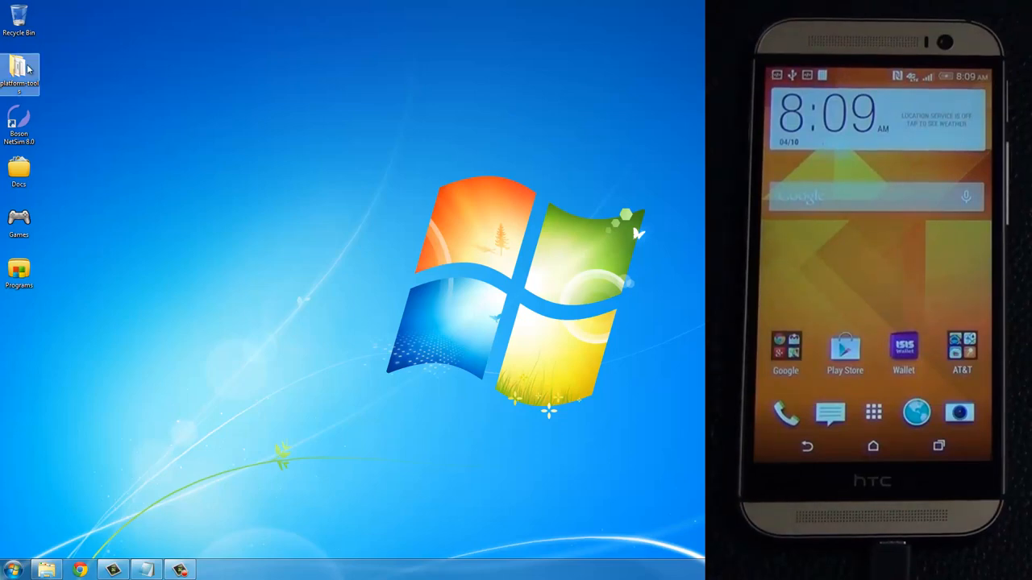
From a new command window in platform-tools, run 'adb reboot bootloader' on the phone.
double_click(18, 69)
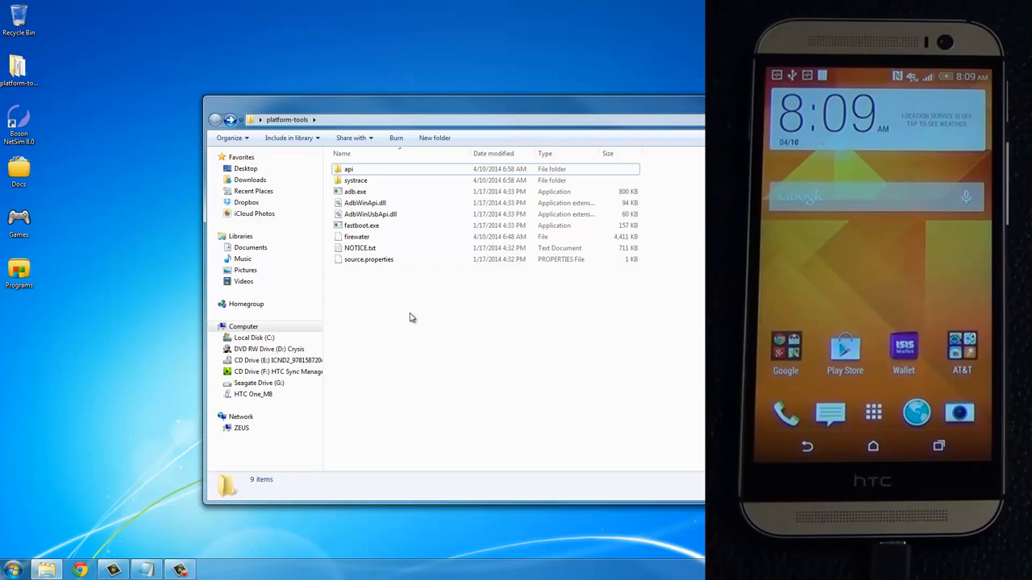
right_click(410, 317)
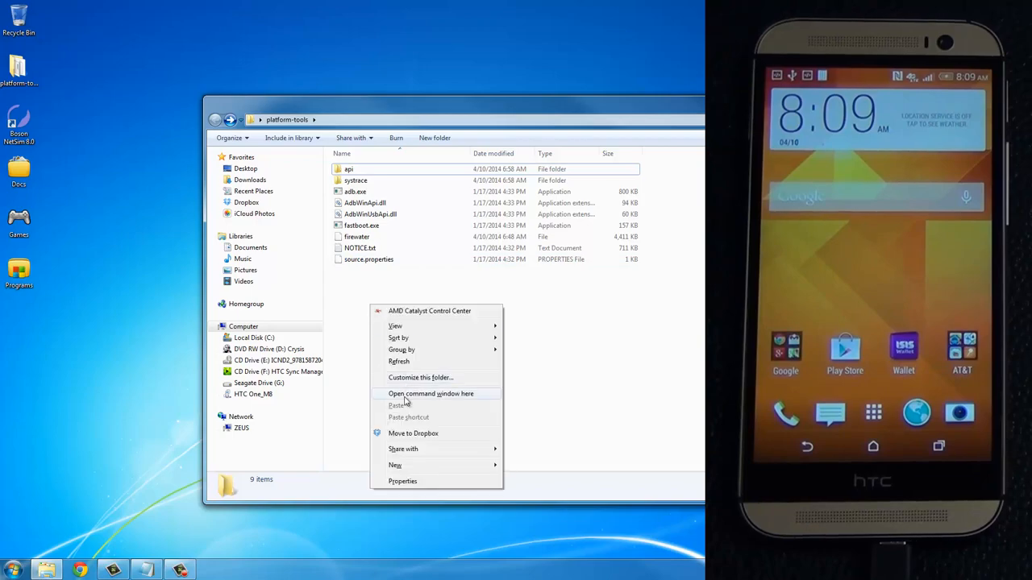
left_click(431, 394)
type("adb reboot bootloader")
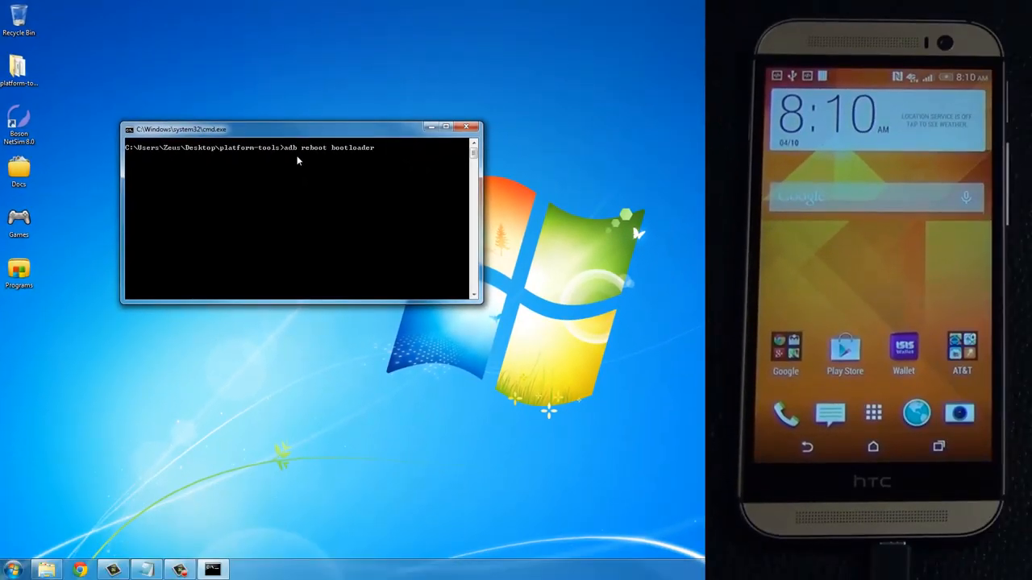
key("Return")
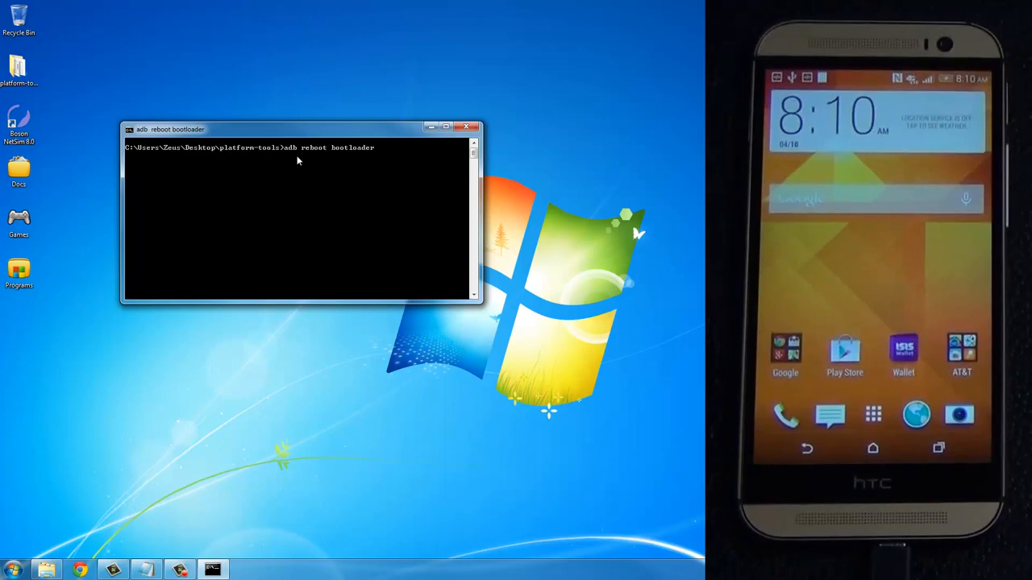